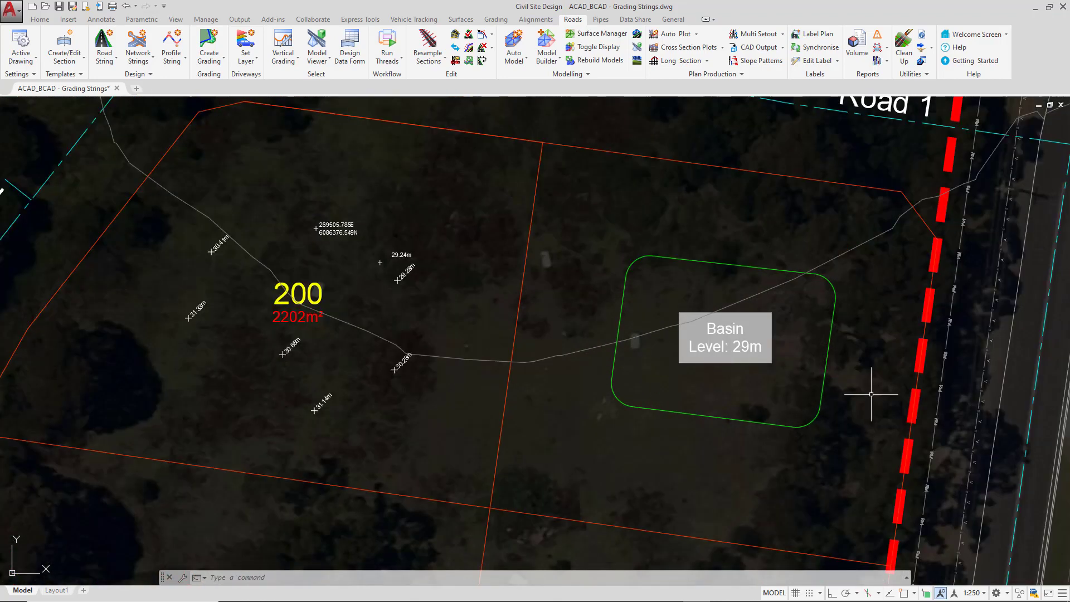
mouse_move(691, 257)
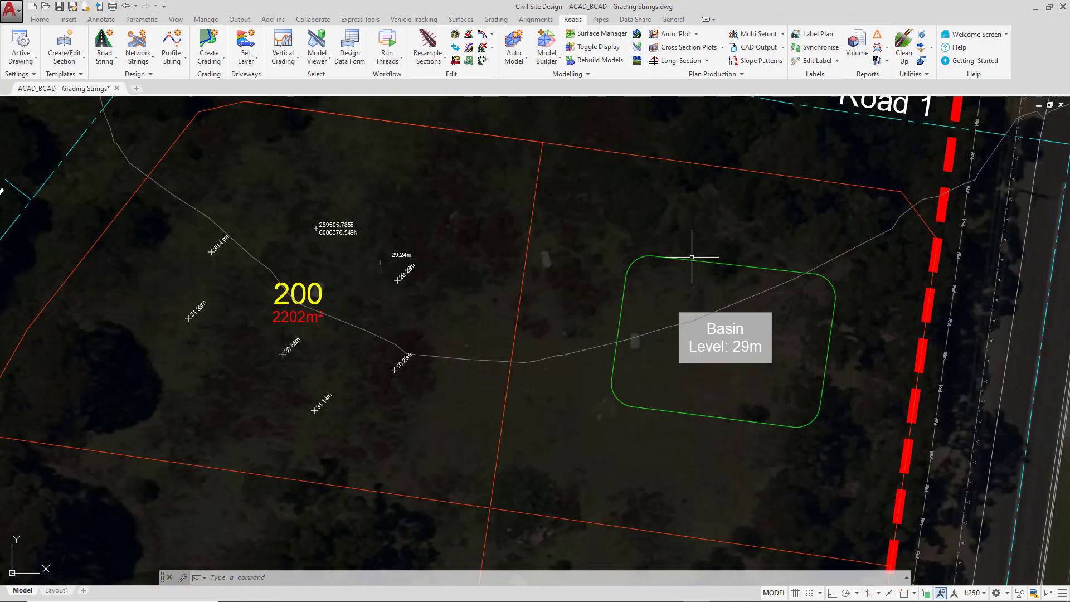
Start a new grading from the Roads ribbon on the selected basin outline string
click(691, 258)
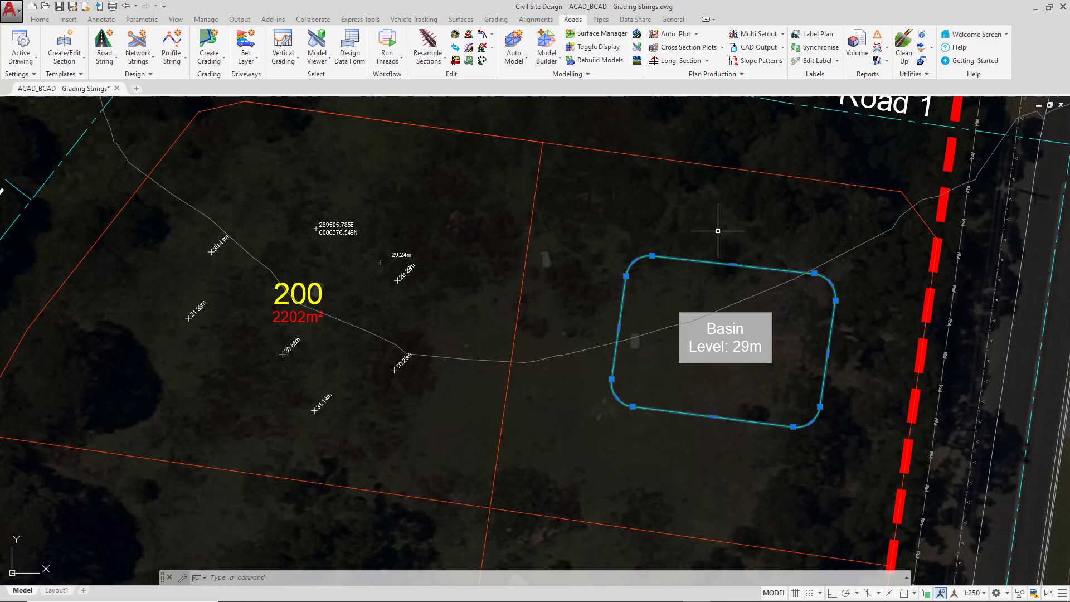
click(209, 44)
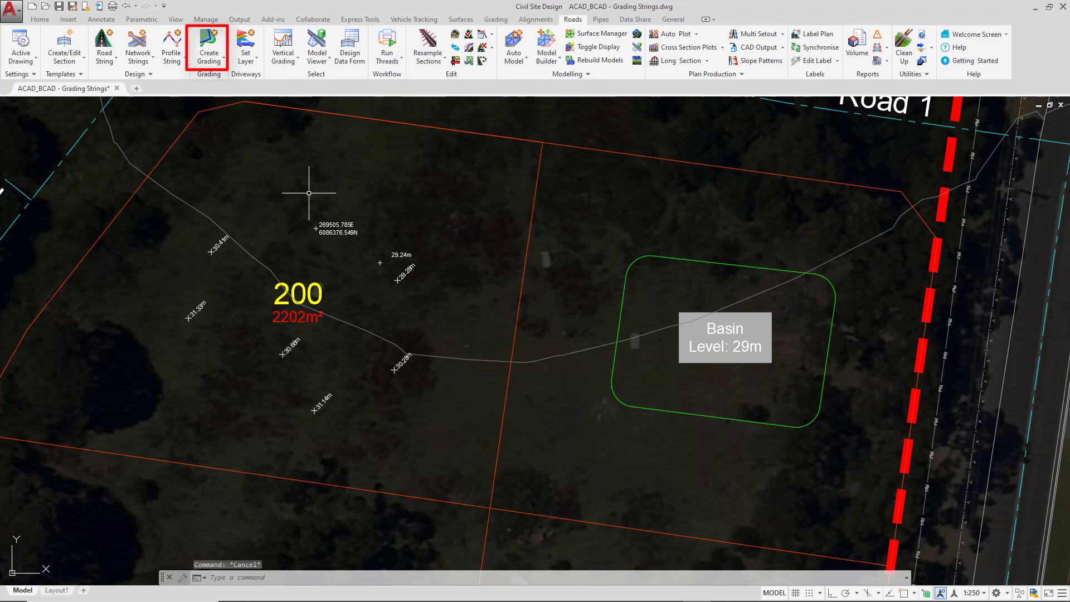
click(208, 47)
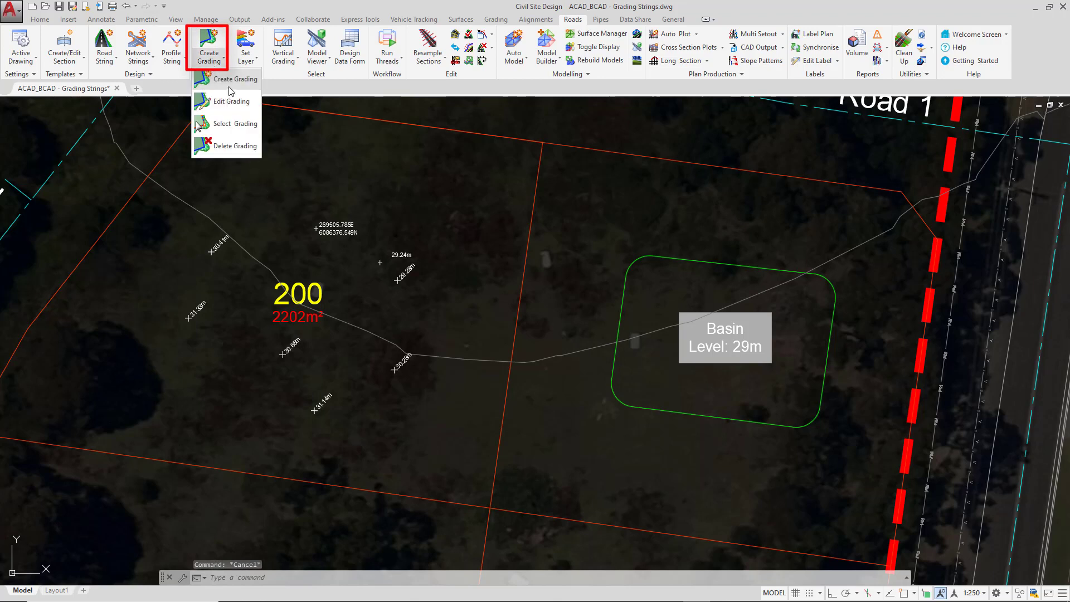
click(236, 79)
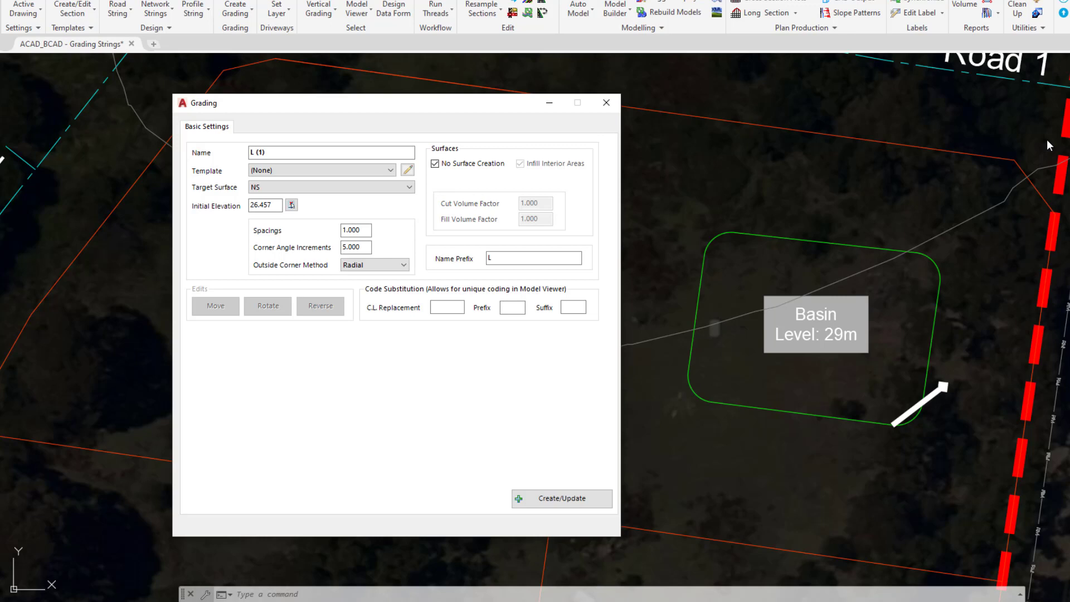
mouse_move(941, 413)
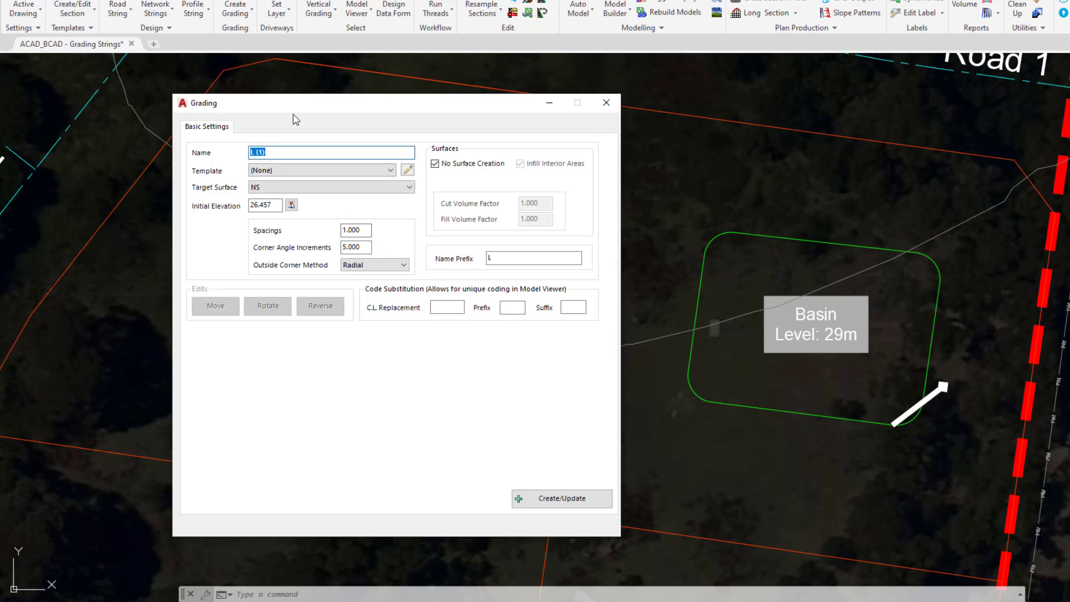
Name the grading Basin and choose the Shape - Basin (Slope-Berm-Batter)-R template
text(Basin)
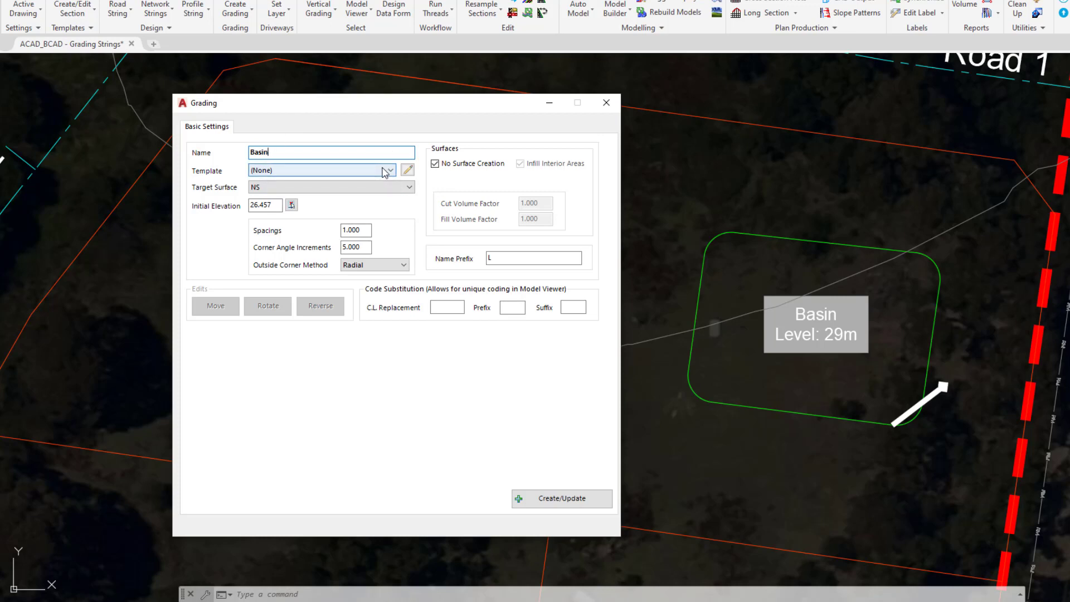
click(389, 169)
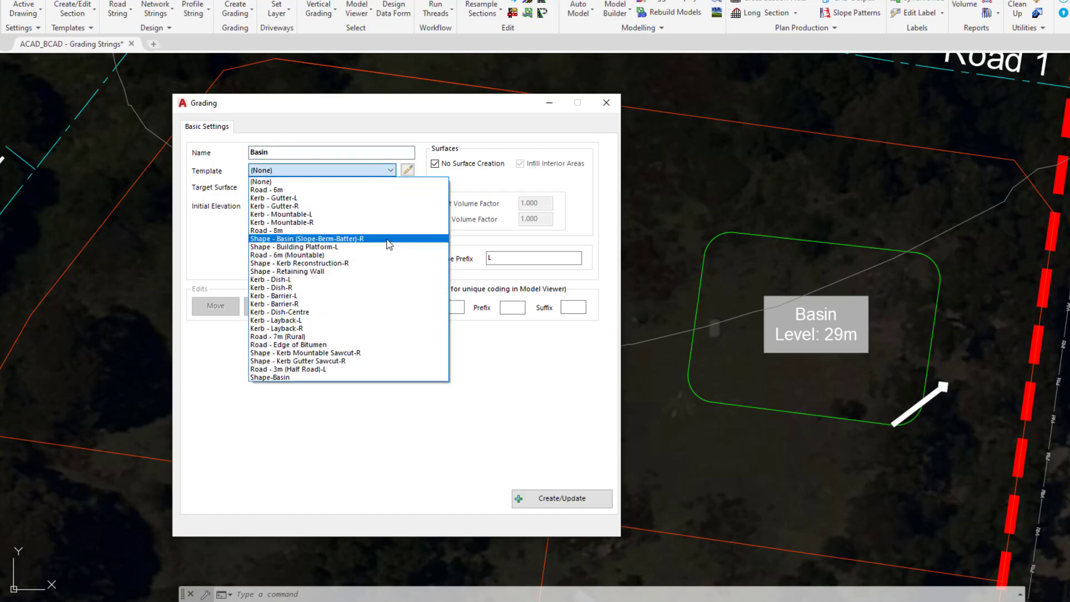
click(306, 239)
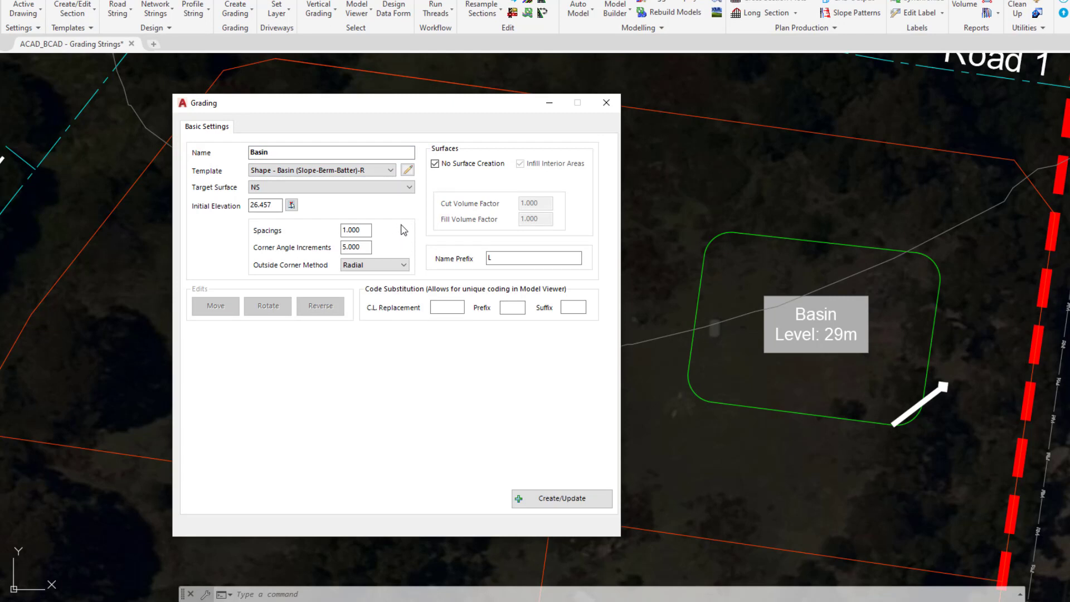
mouse_move(417, 208)
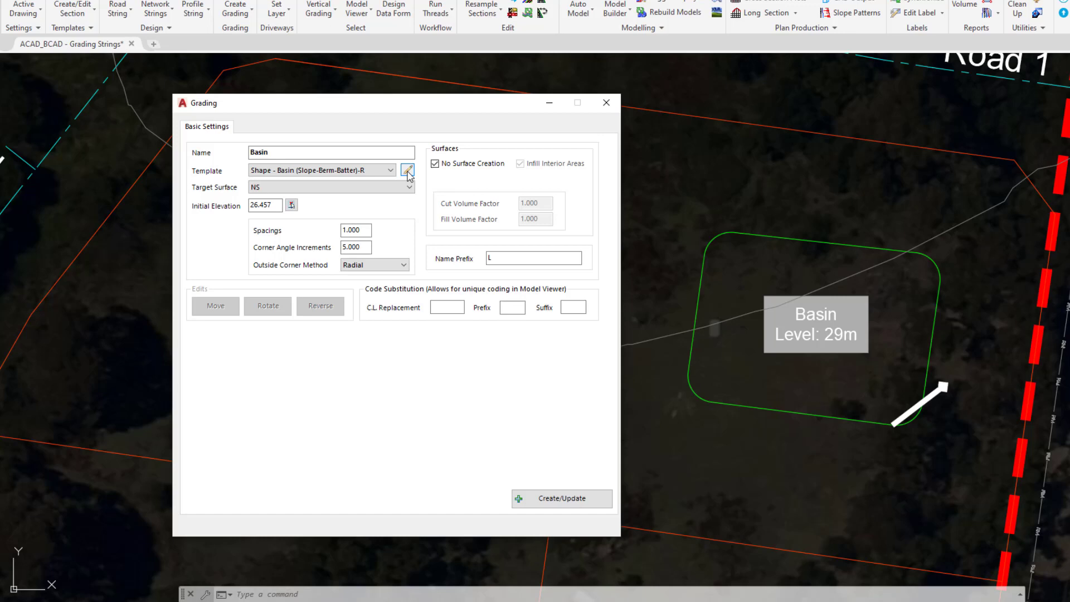
click(408, 170)
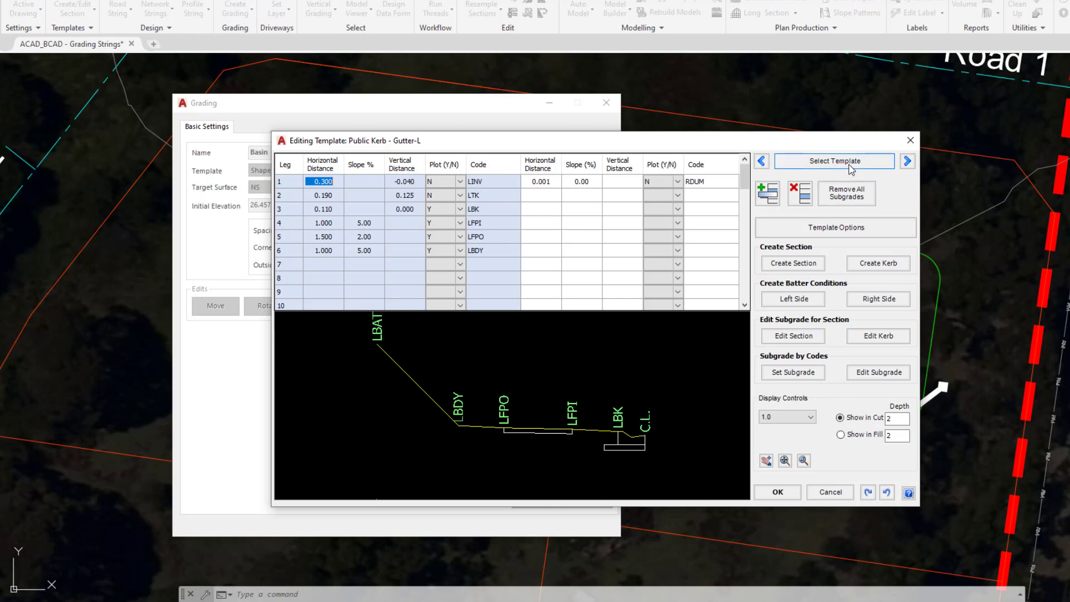
click(834, 161)
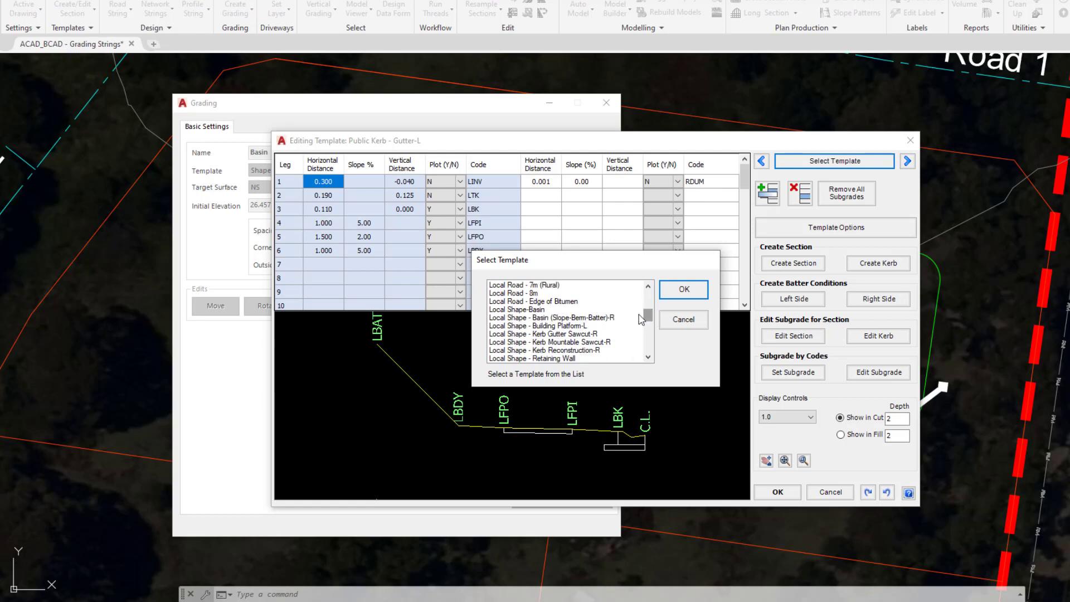
click(550, 318)
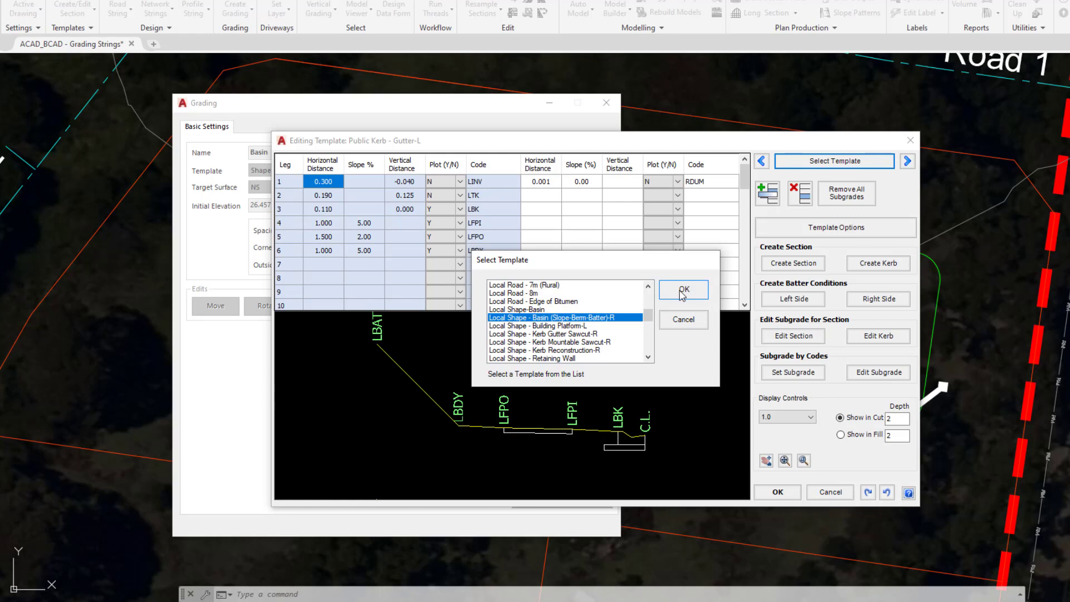
click(682, 290)
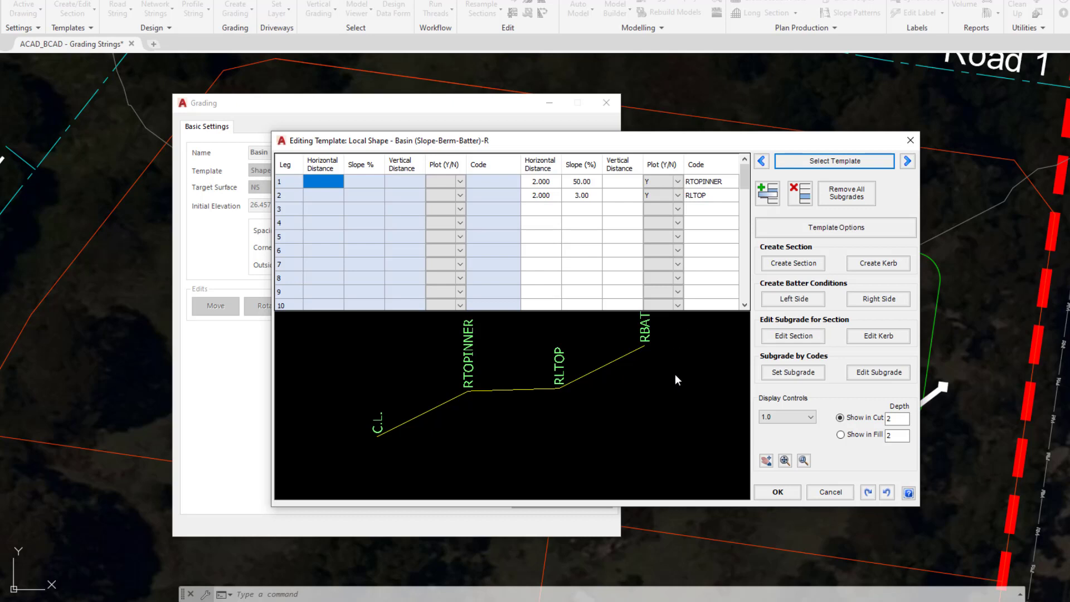
mouse_move(659, 348)
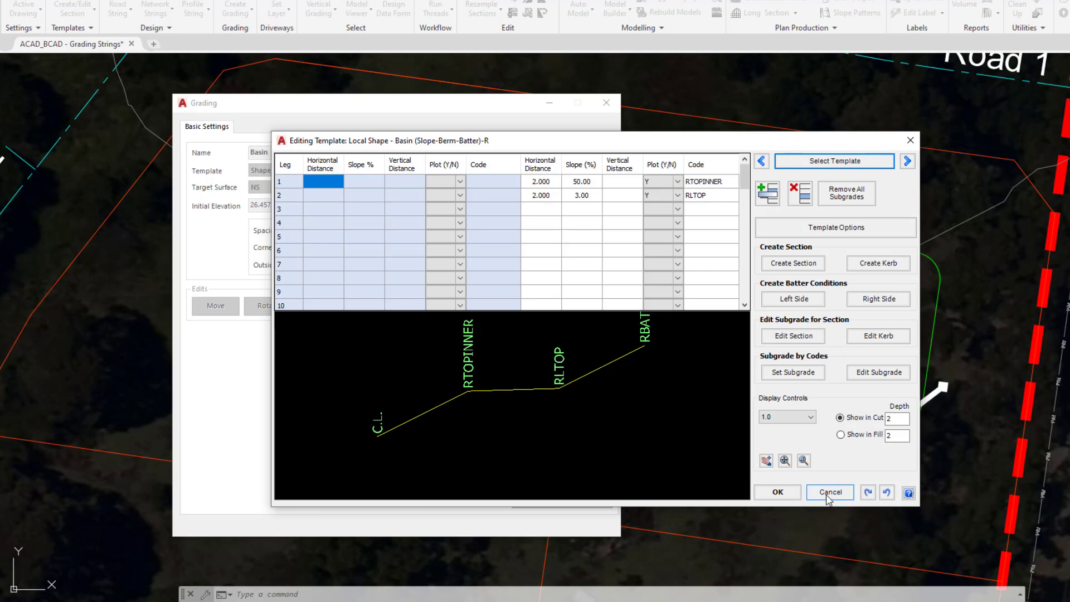
click(829, 491)
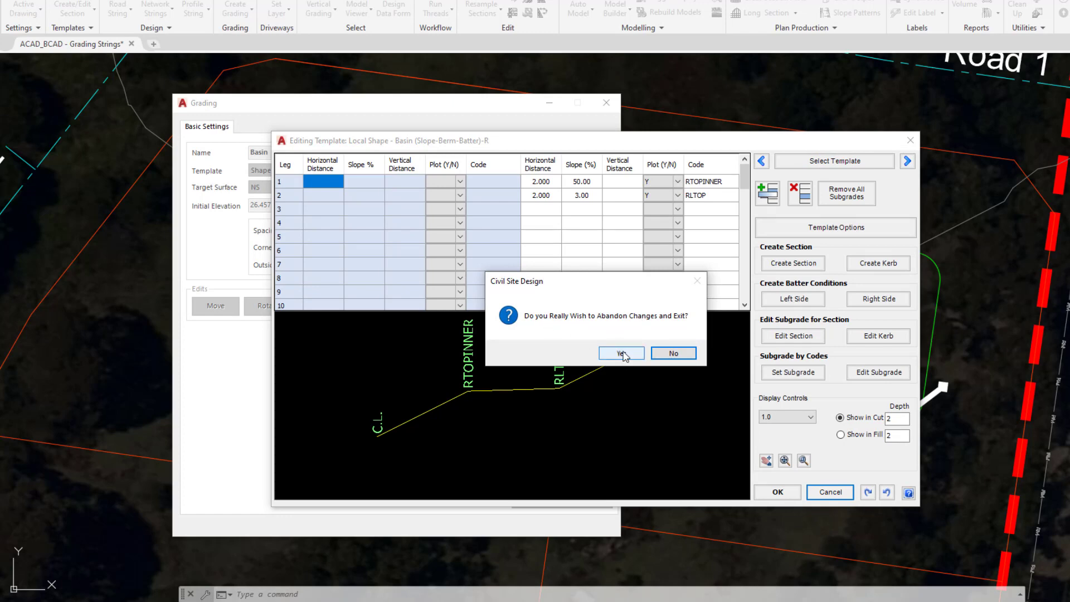
click(616, 354)
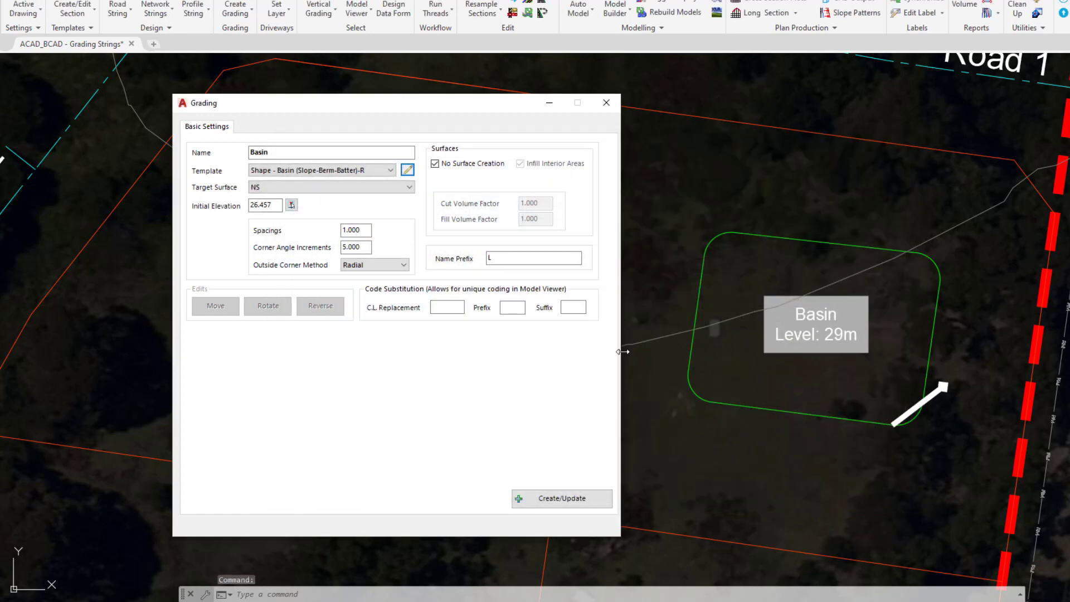
Keep target surface NS, set initial elevation 29 and contour spacing 5
click(331, 186)
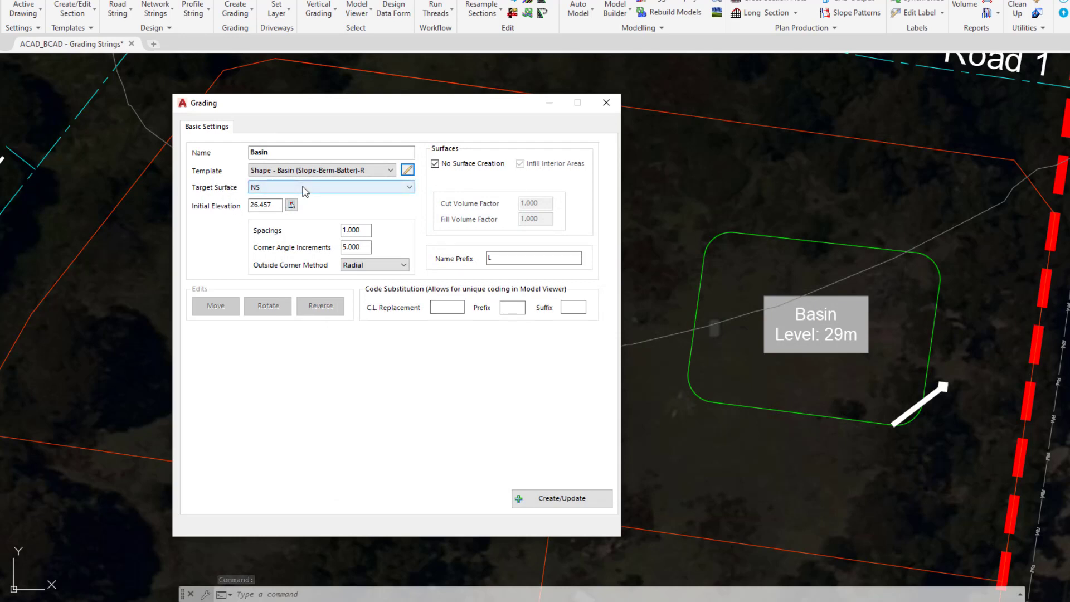
click(327, 187)
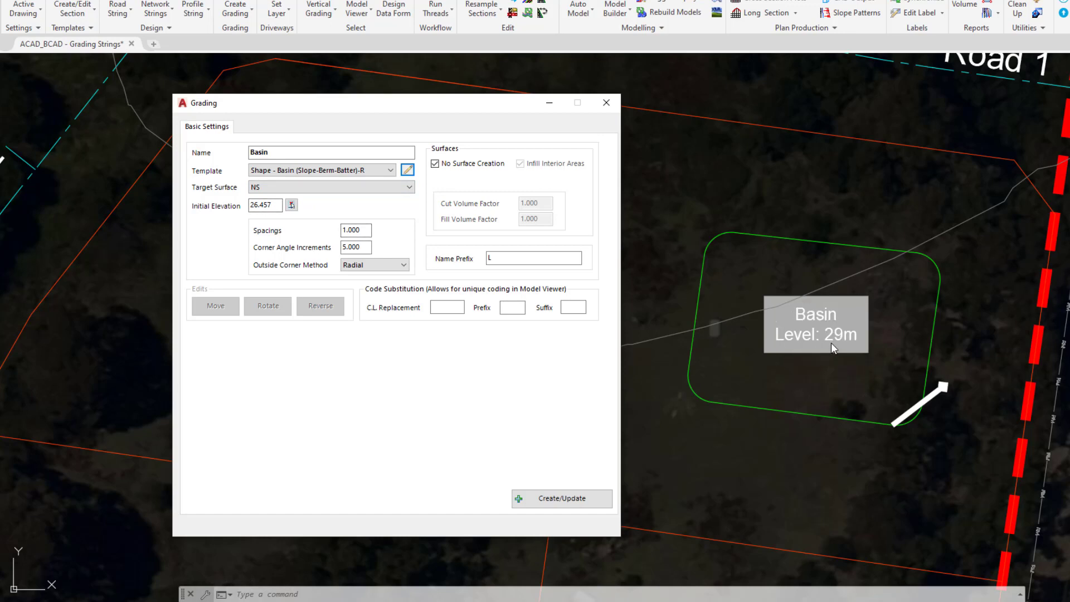
click(265, 205)
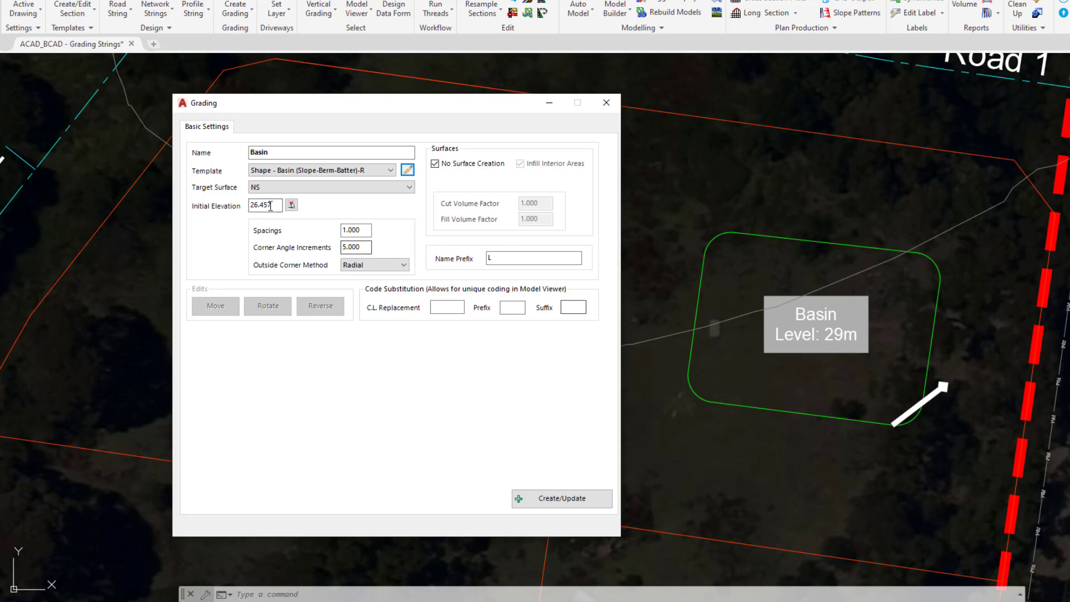
text(29)
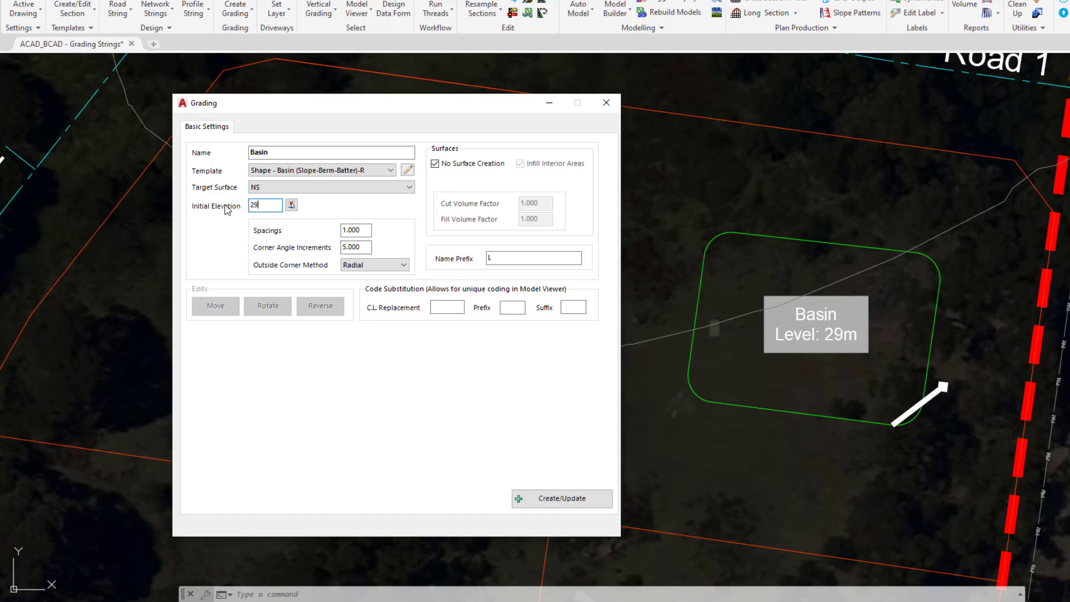
click(265, 205)
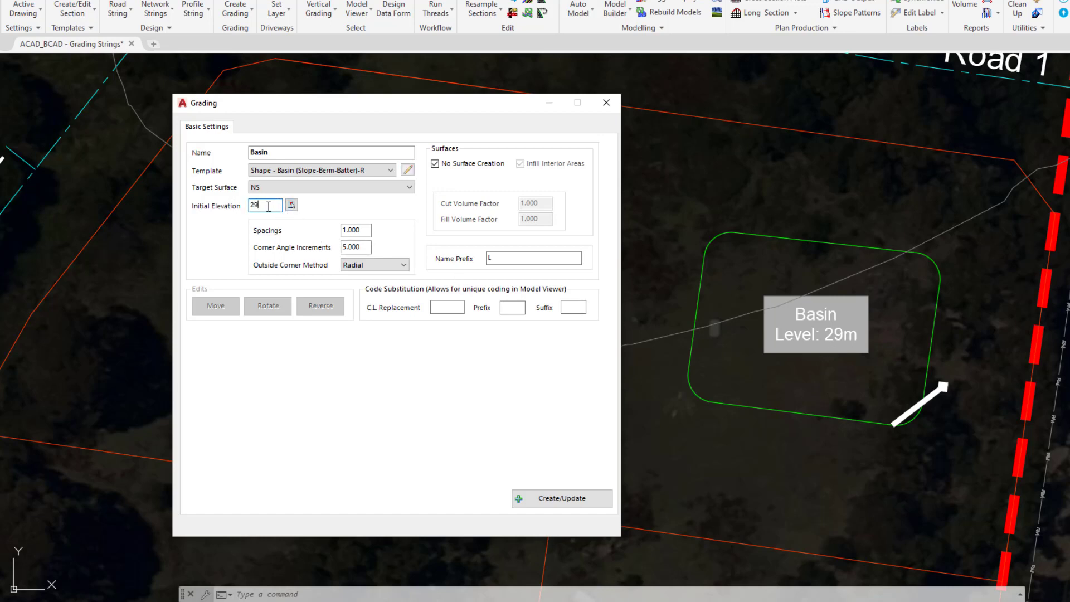
click(355, 229)
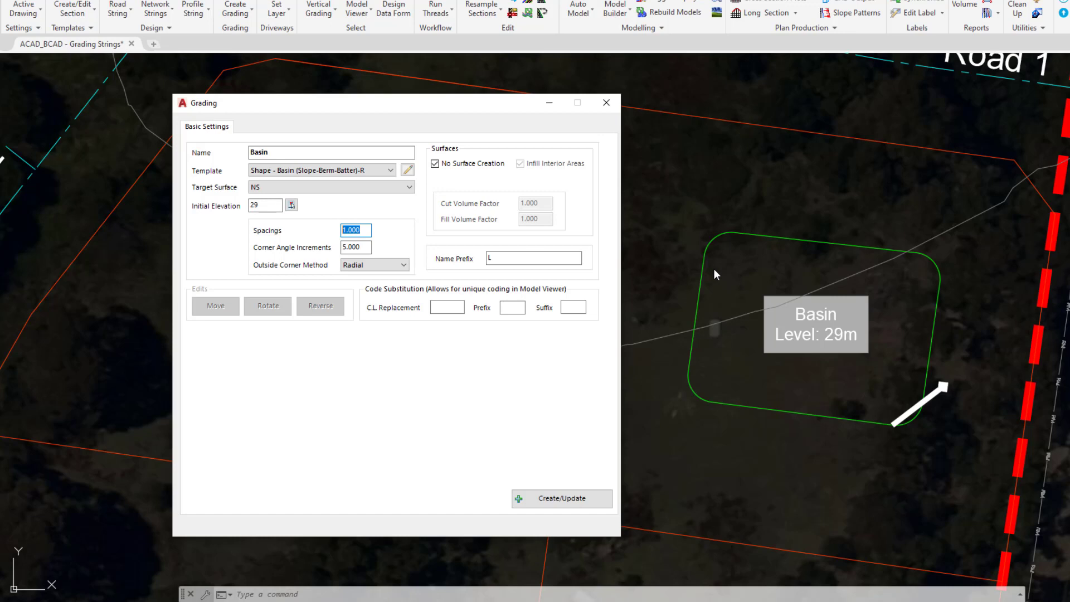
text(5)
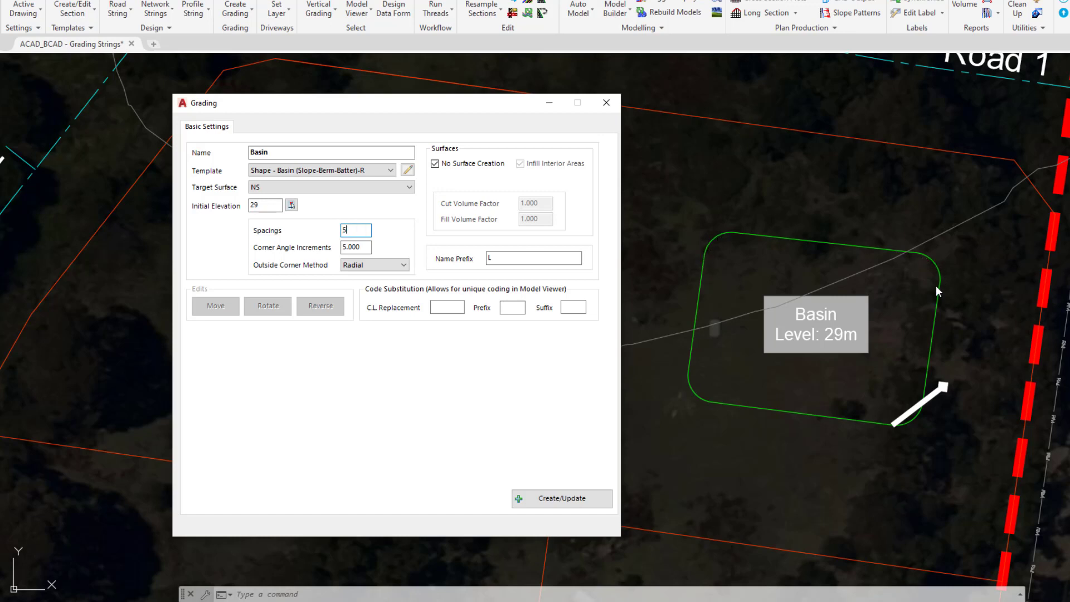
mouse_move(712, 247)
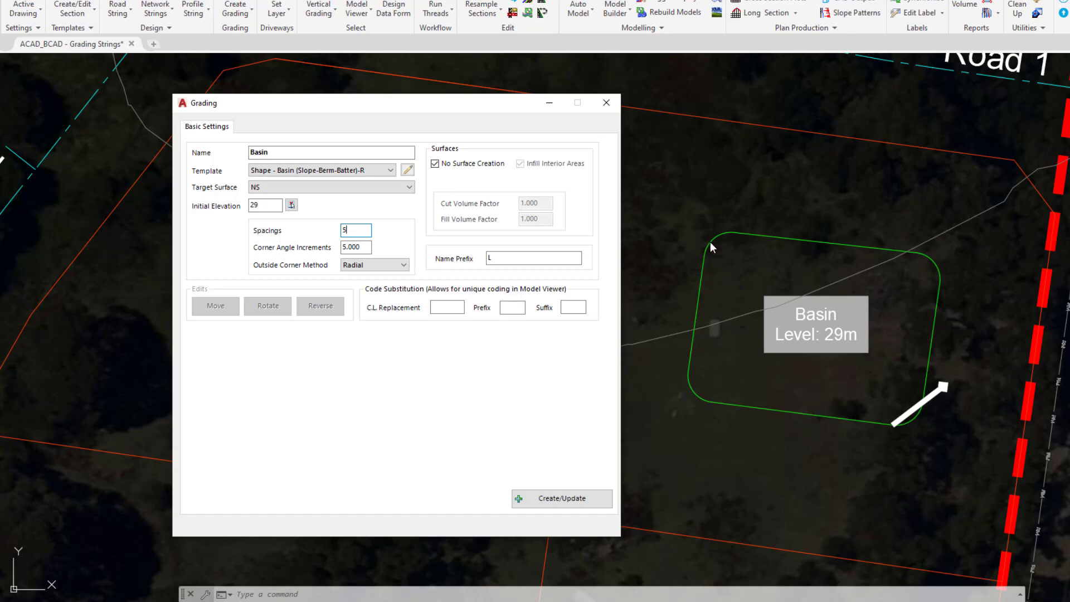
mouse_move(942, 277)
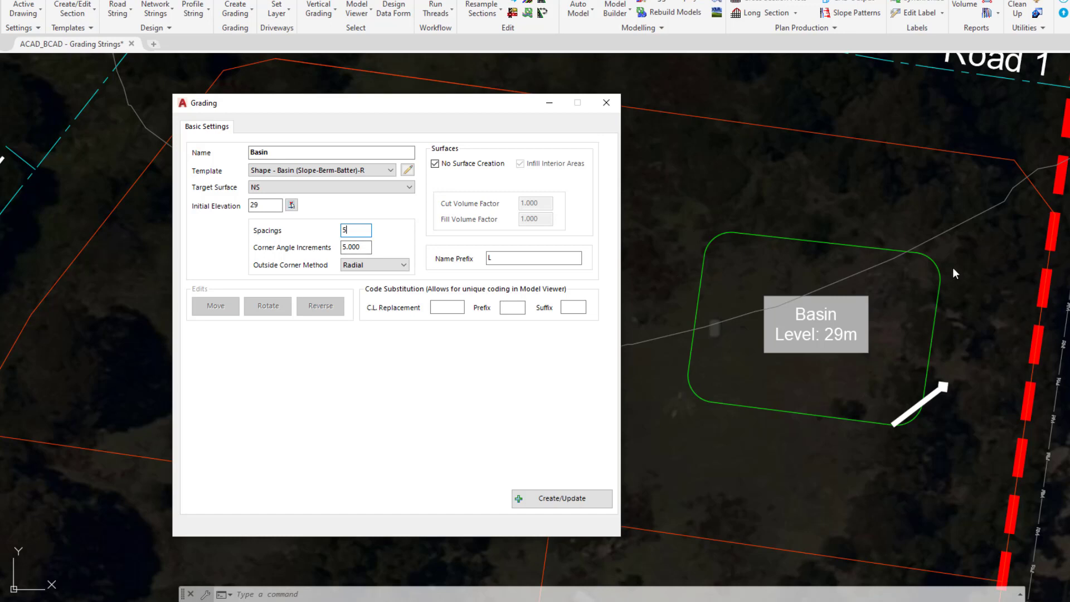
mouse_move(694, 387)
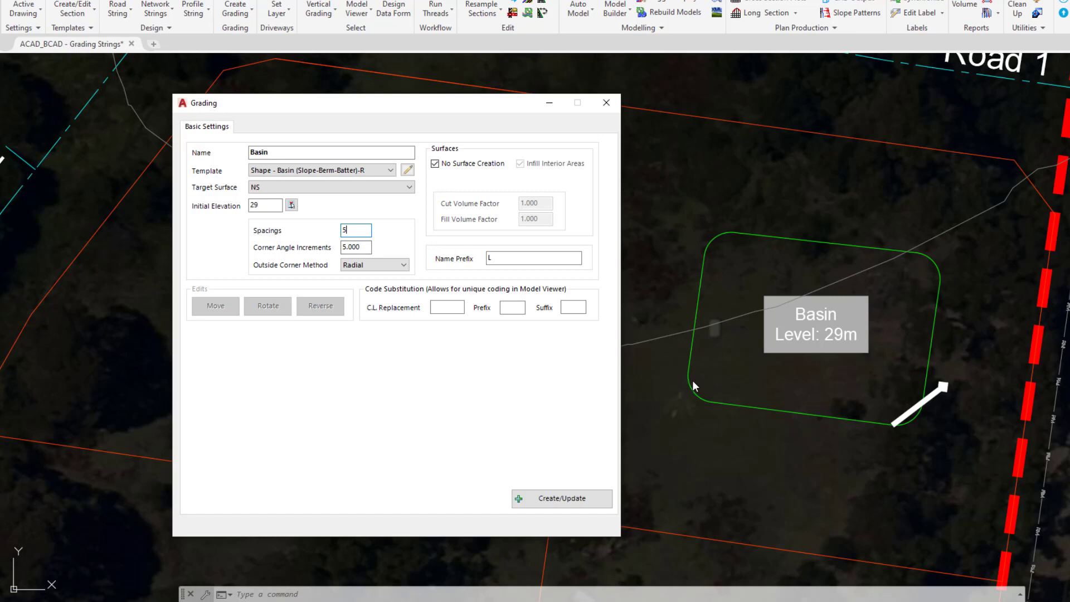
Enable surface creation, pick the basin outline string and infill interior areas
click(435, 163)
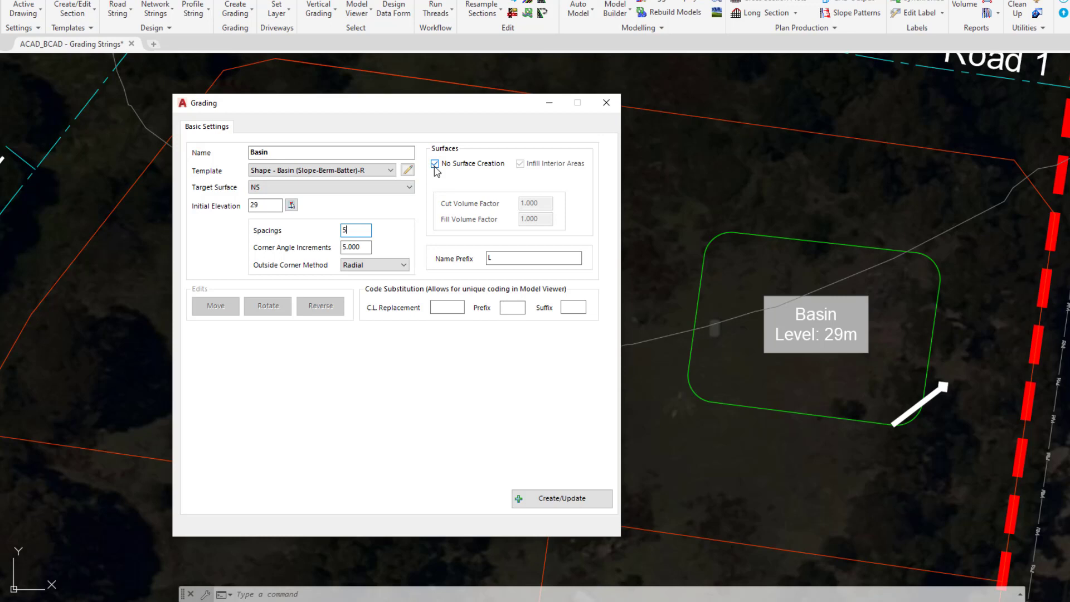
click(434, 162)
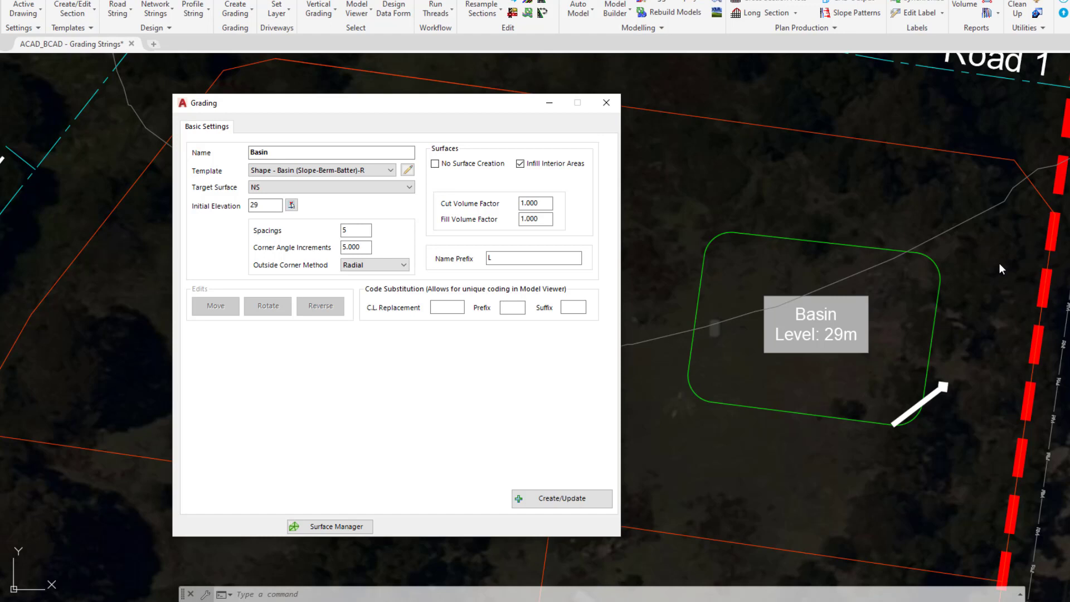
click(521, 163)
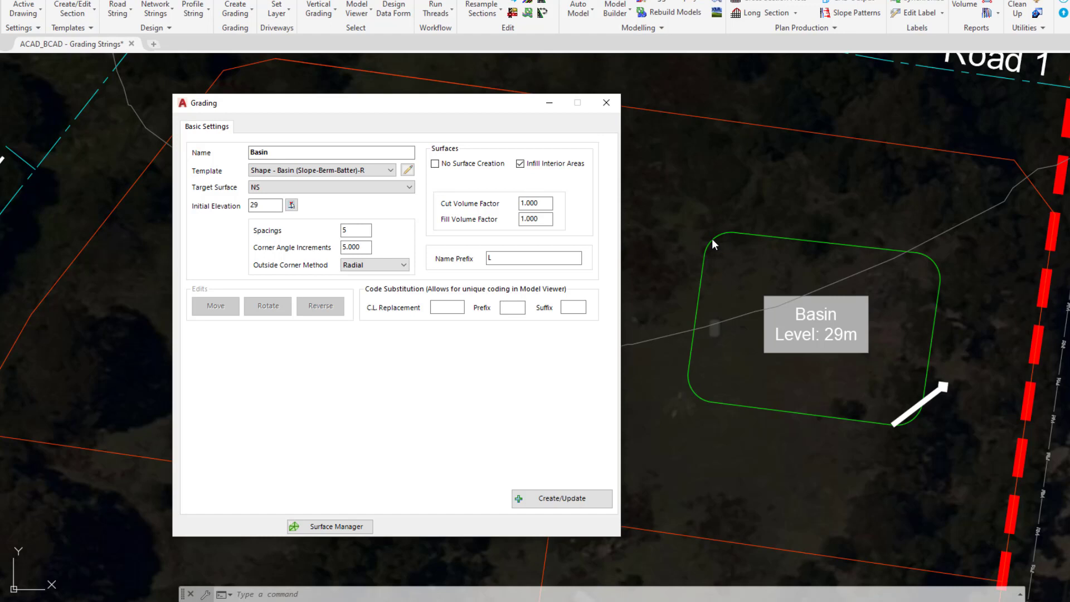
mouse_move(798, 311)
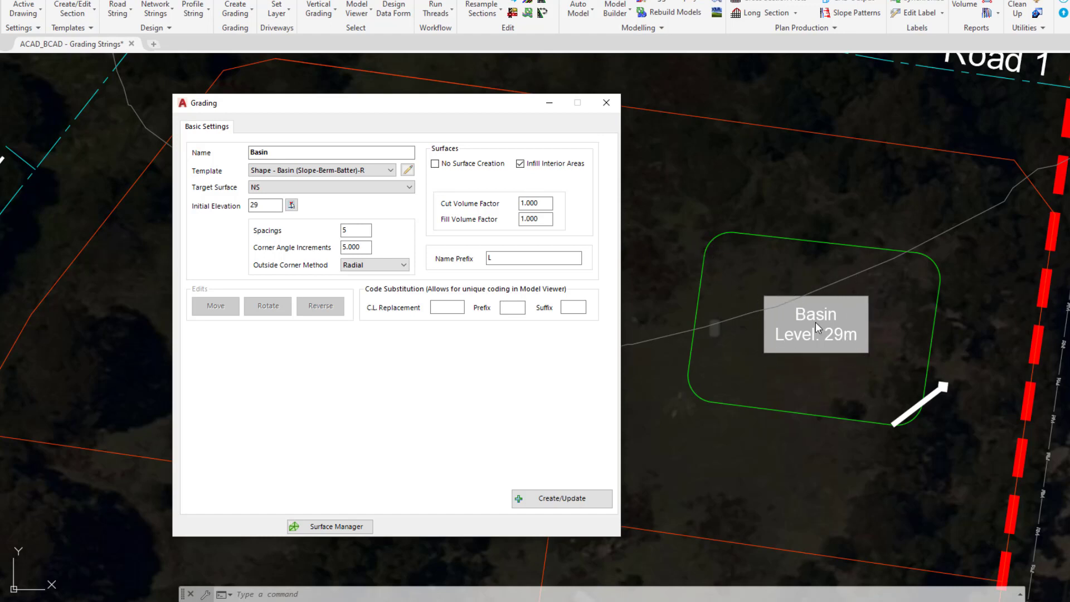
mouse_move(943, 427)
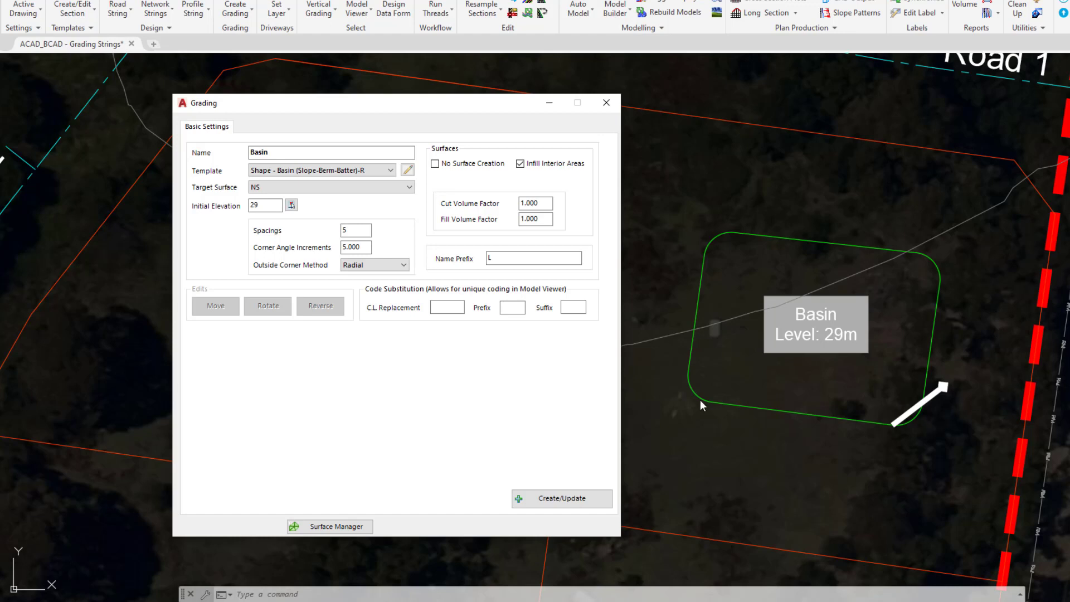
mouse_move(840, 366)
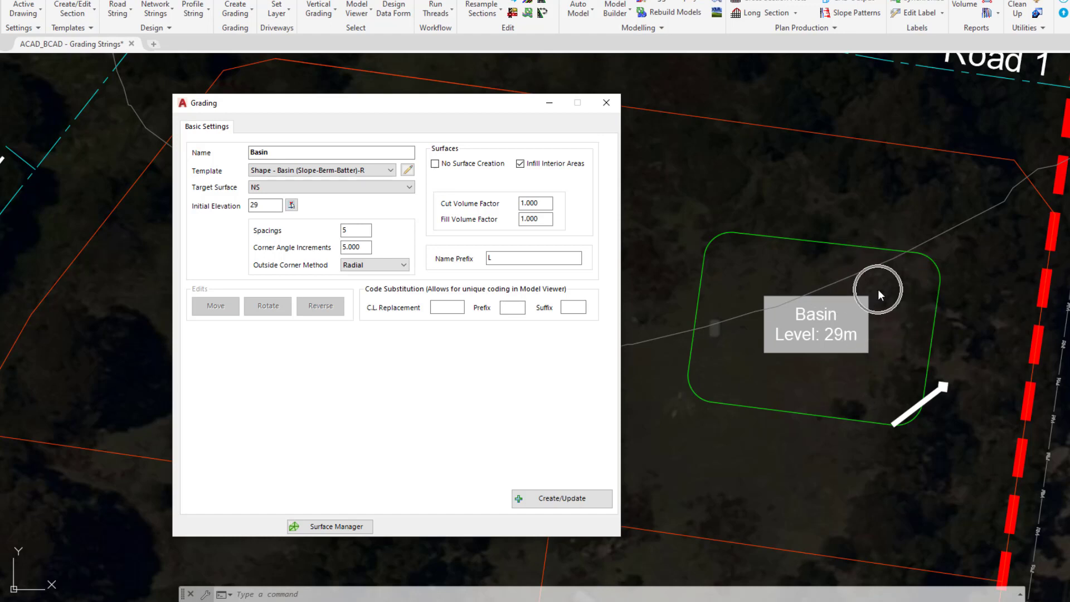
click(520, 163)
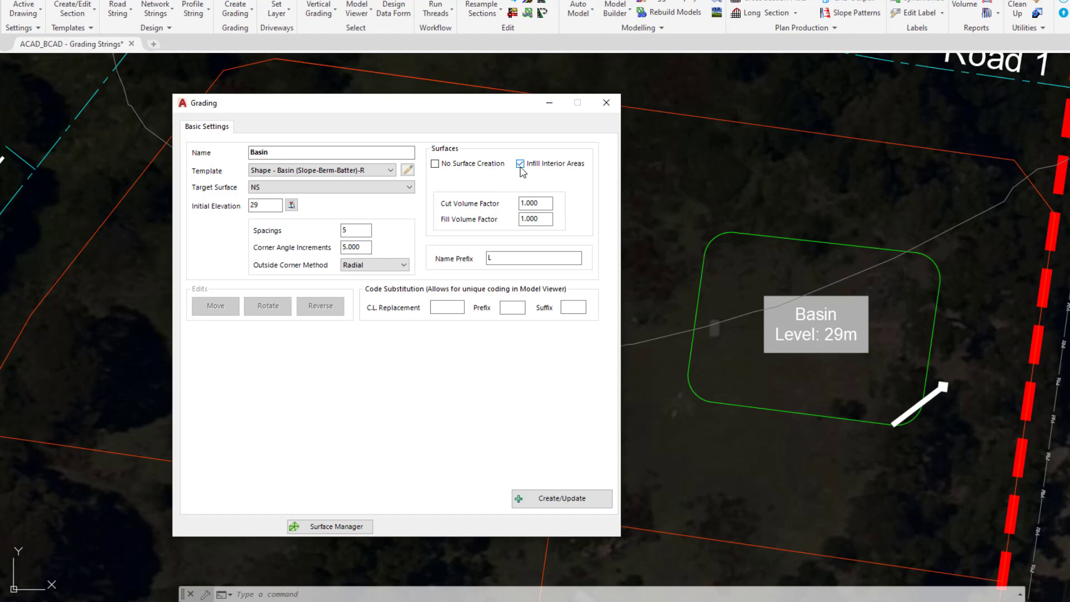
click(533, 203)
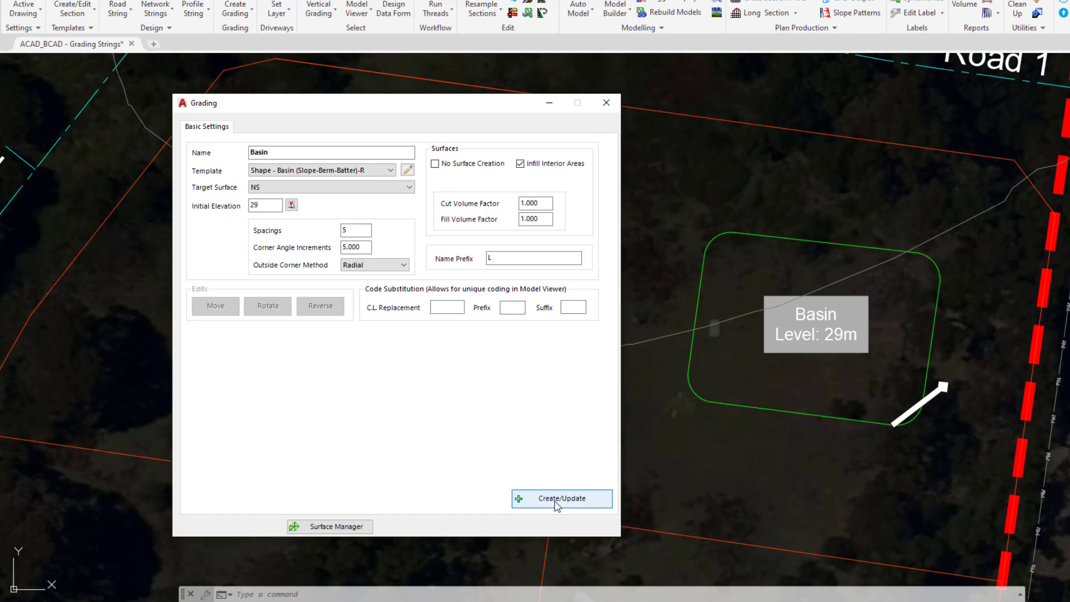
Create the Basin grading, producing contour rings 29 to 32 around the outline
click(560, 498)
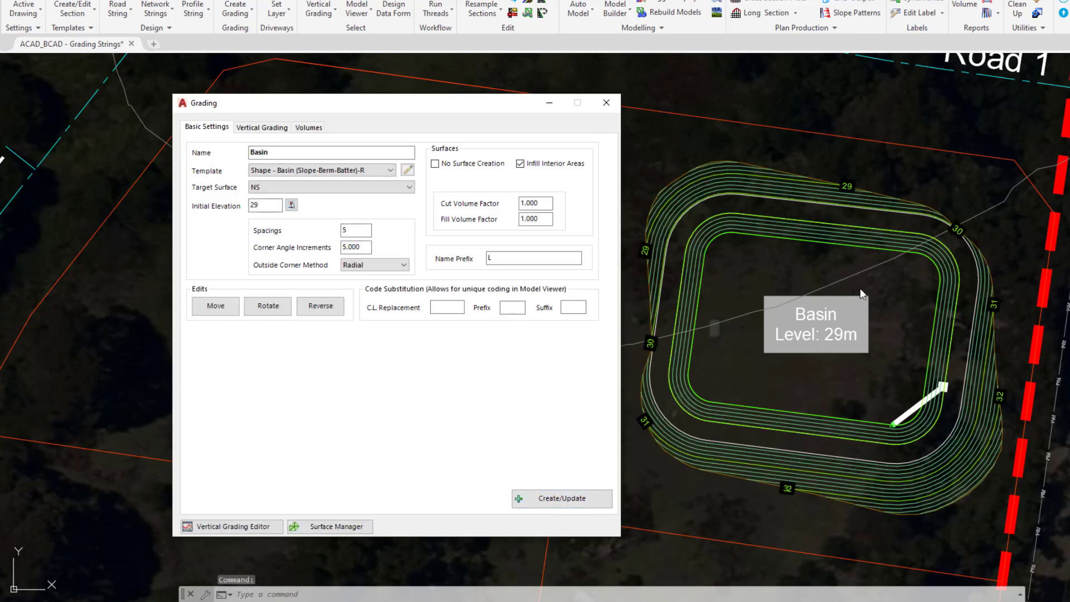
mouse_move(894, 189)
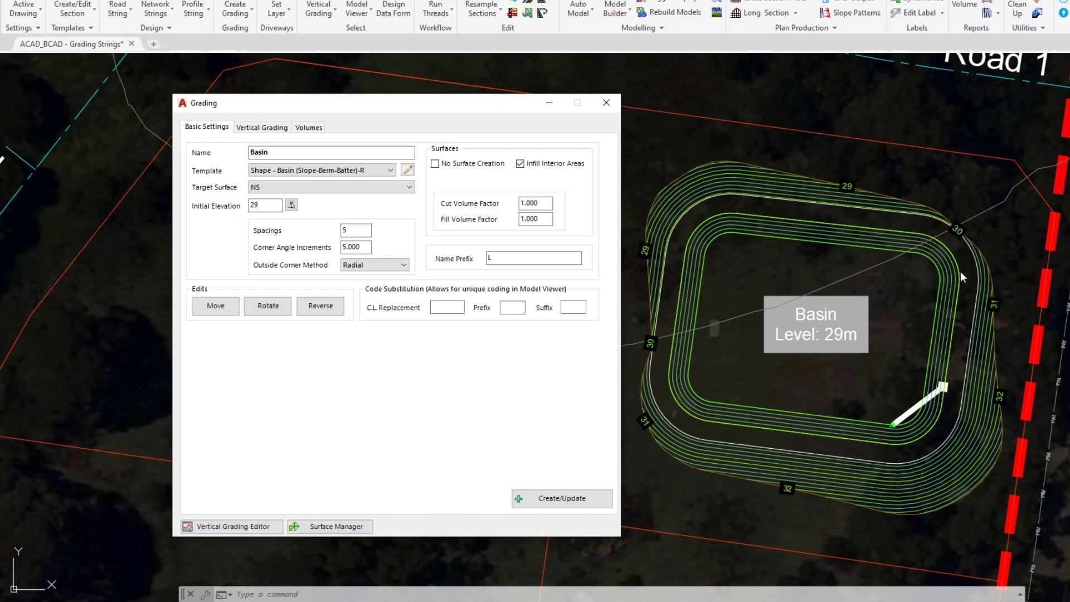
mouse_move(775, 209)
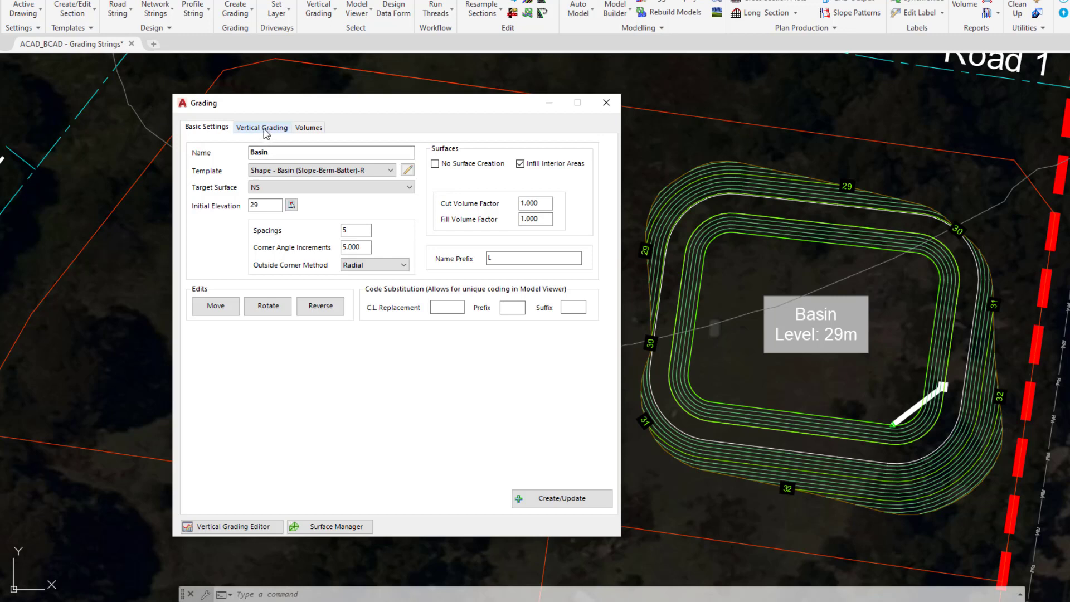
click(261, 127)
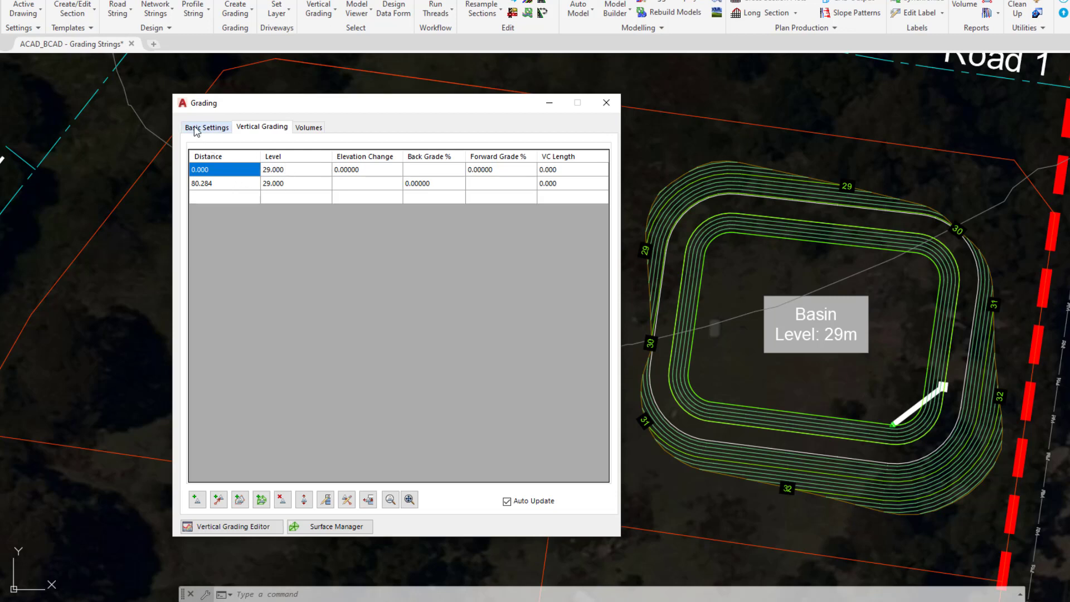
click(207, 127)
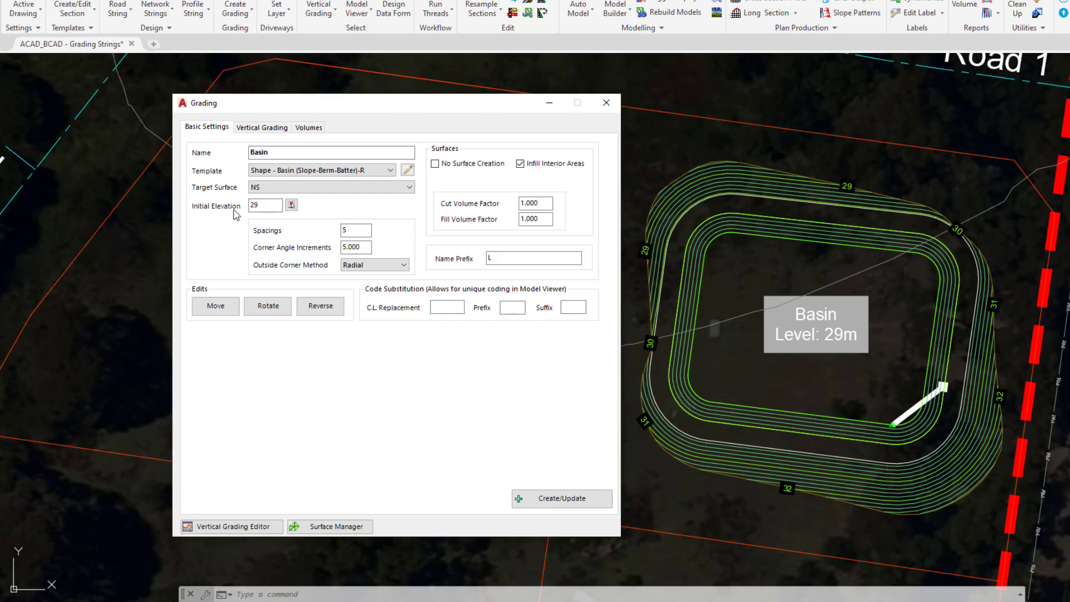
click(265, 205)
text(30)
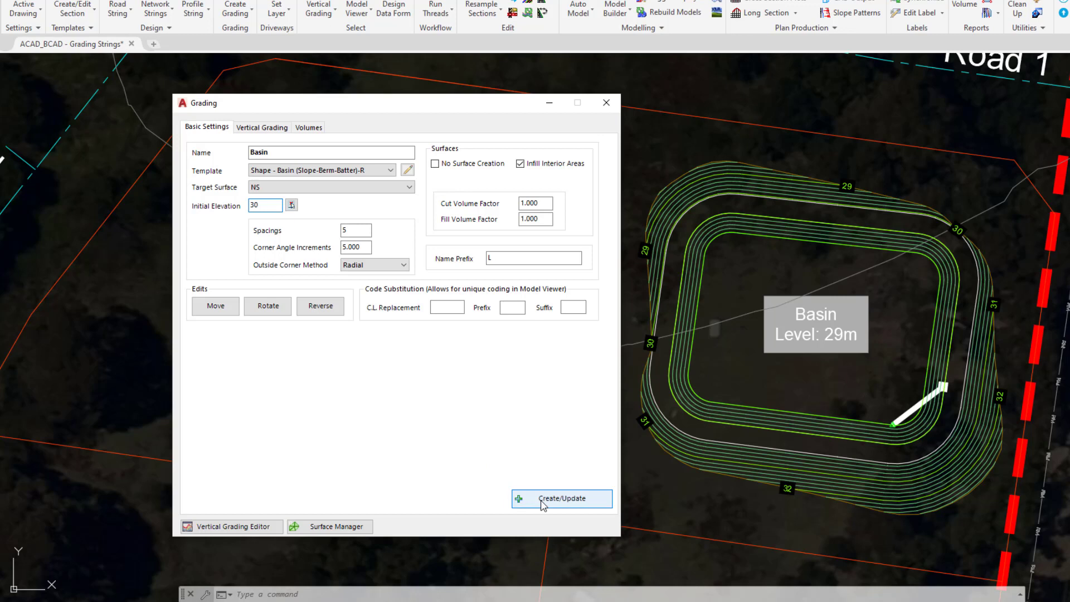
click(560, 498)
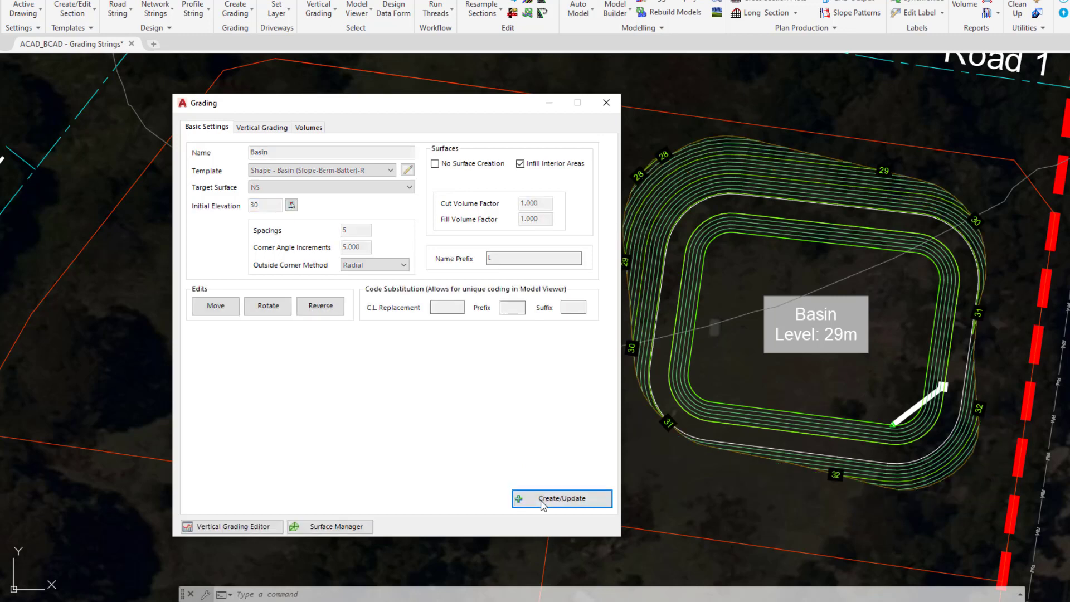
click(561, 497)
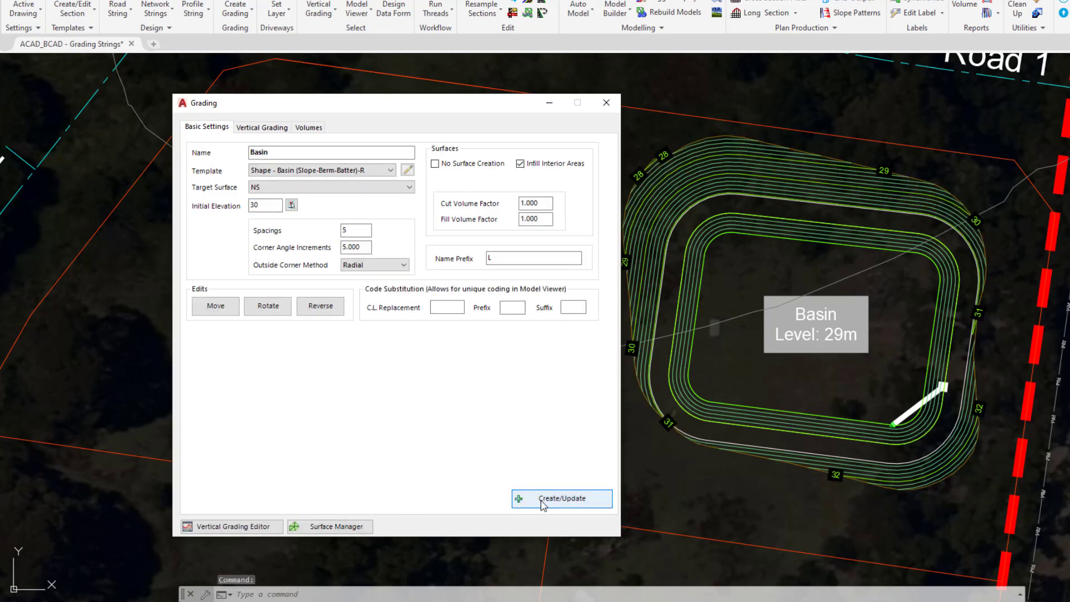
click(561, 498)
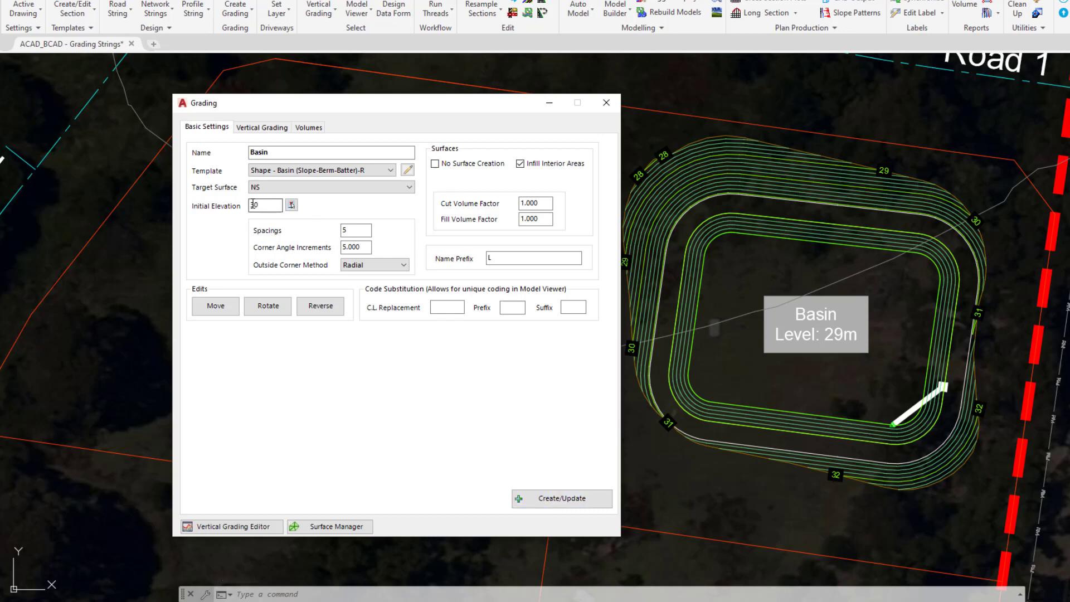
triple_click(266, 205)
text(29)
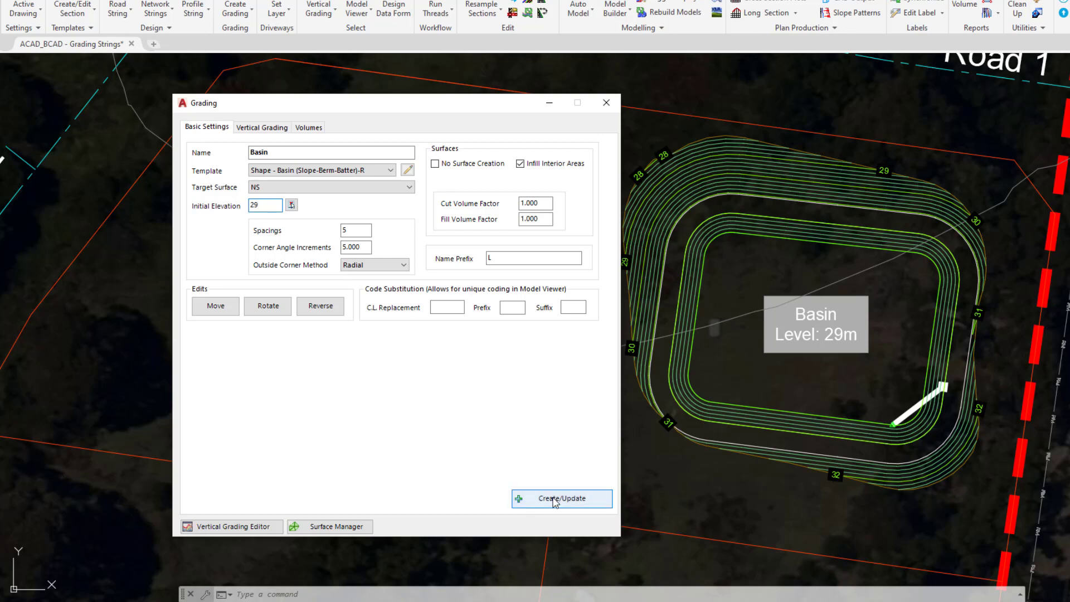
click(561, 499)
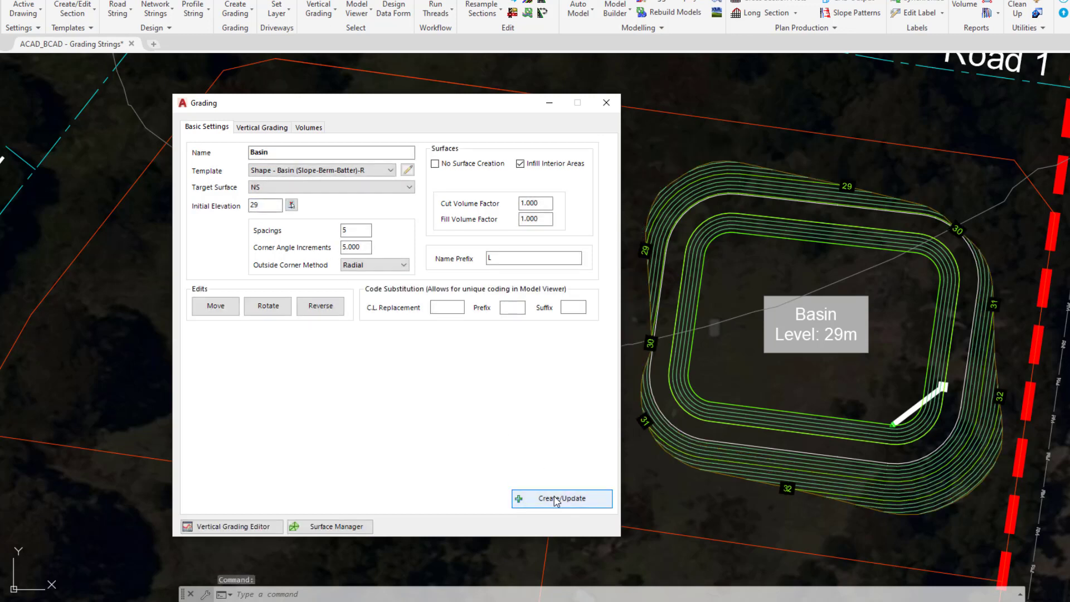
click(560, 497)
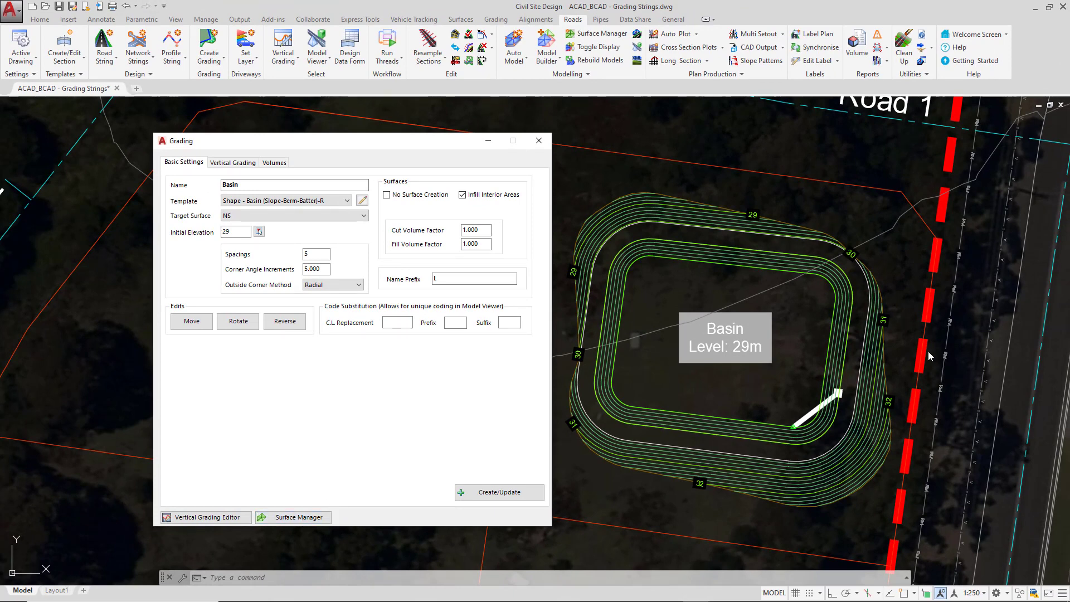
mouse_move(688, 458)
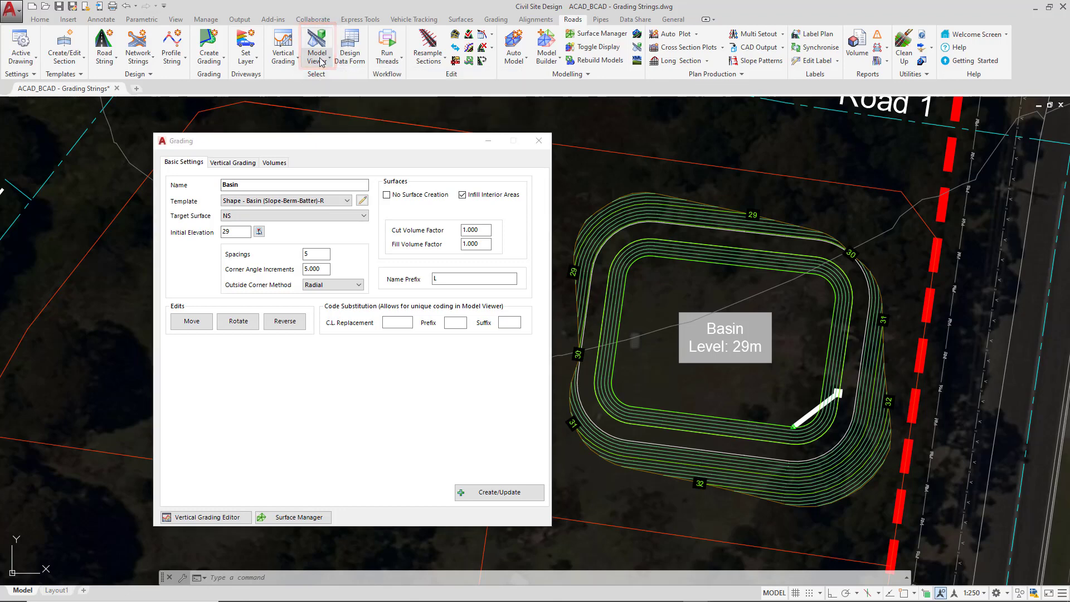
click(315, 46)
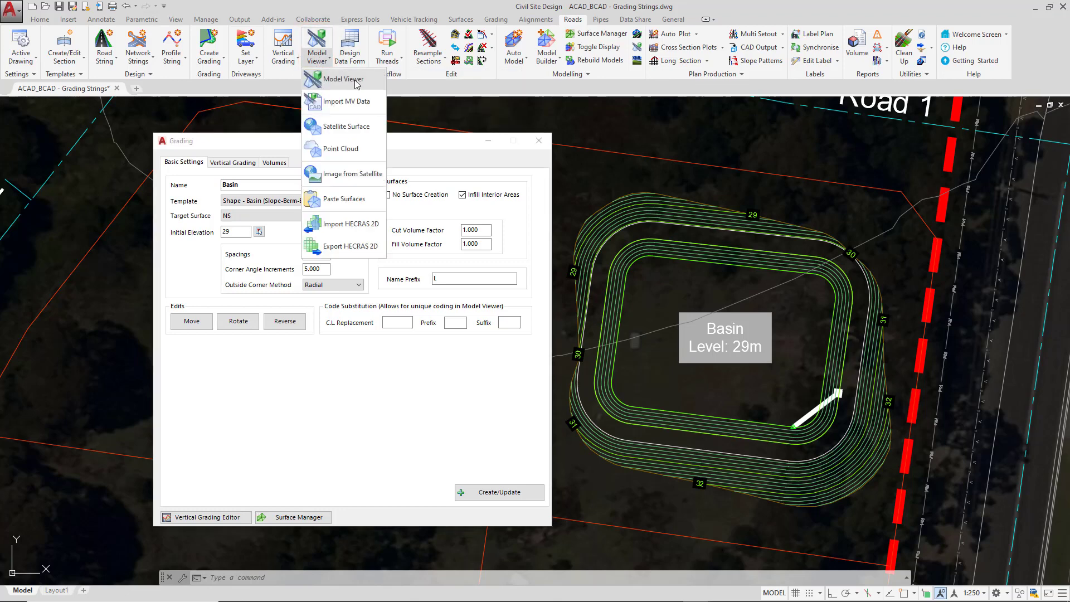
mouse_move(341, 79)
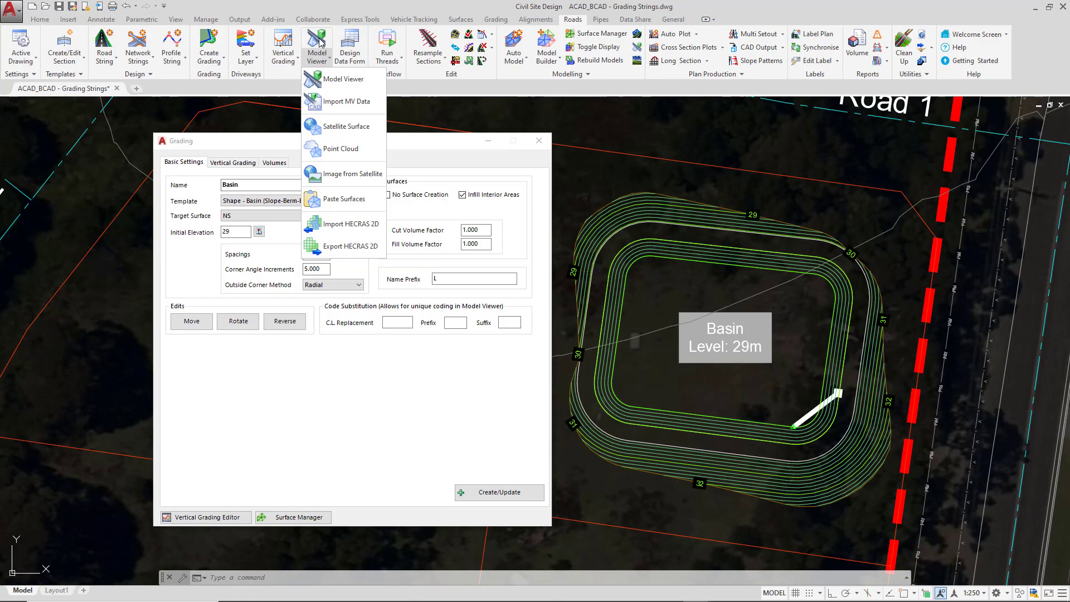
mouse_move(343, 79)
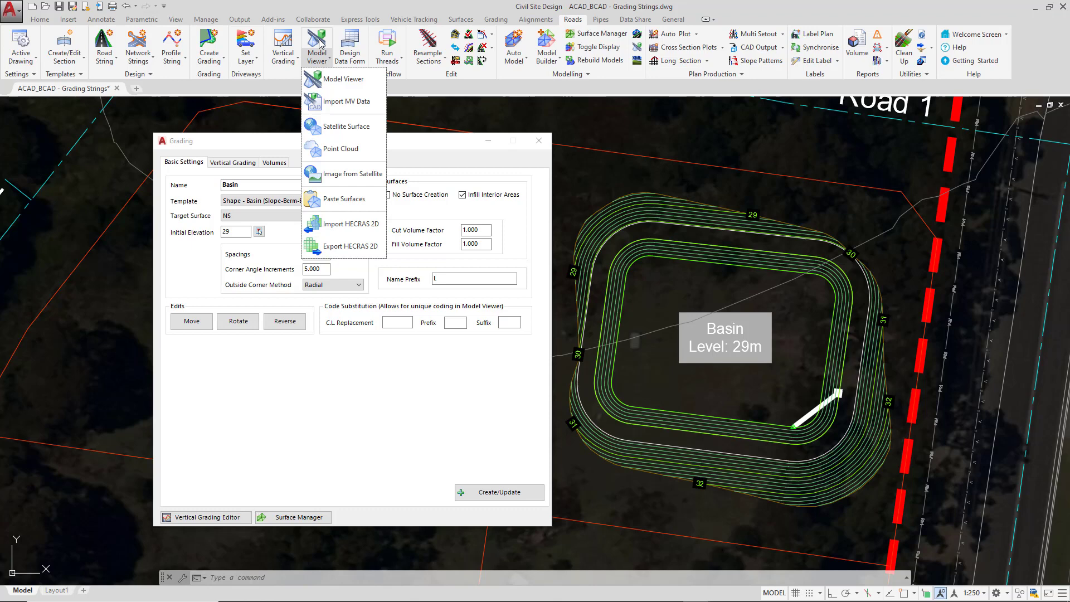
mouse_move(343, 78)
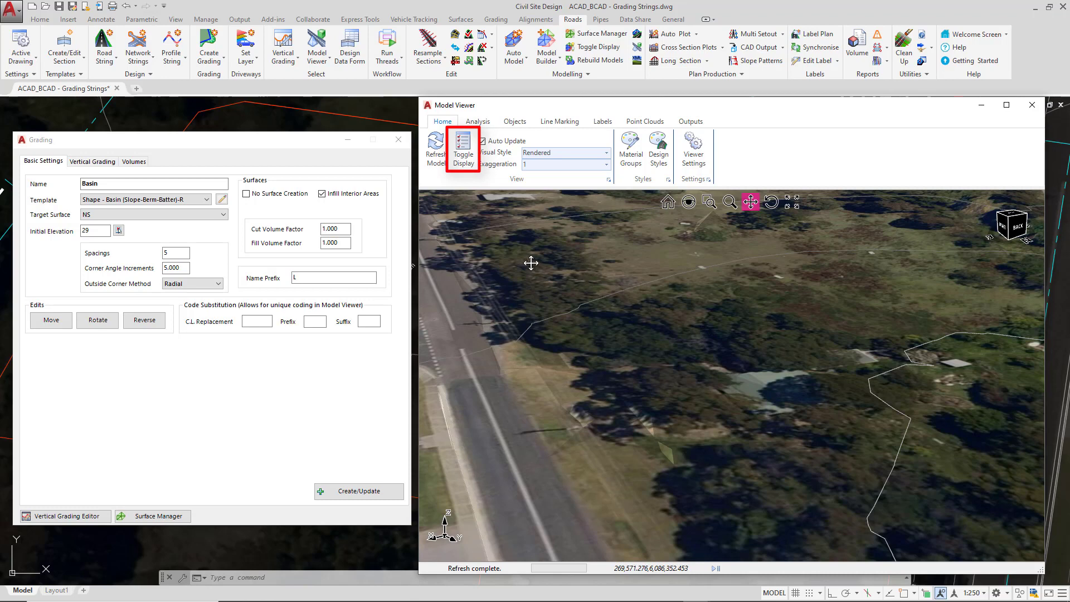
mouse_move(462, 148)
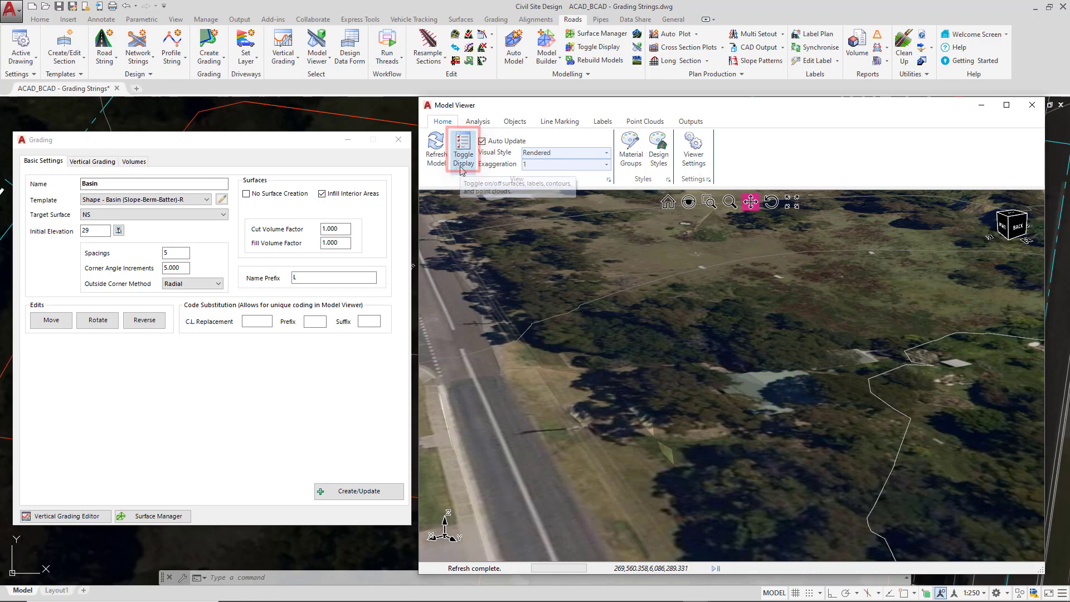
Make the GR-Basin surface visible in Model Viewer and orbit to see its batters
click(462, 153)
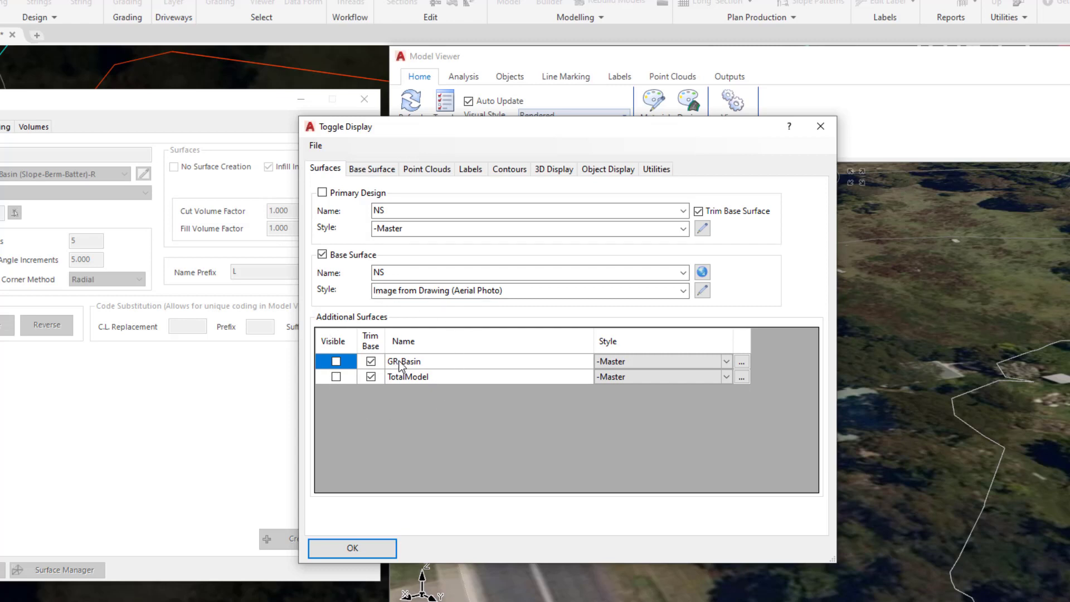
mouse_move(390, 372)
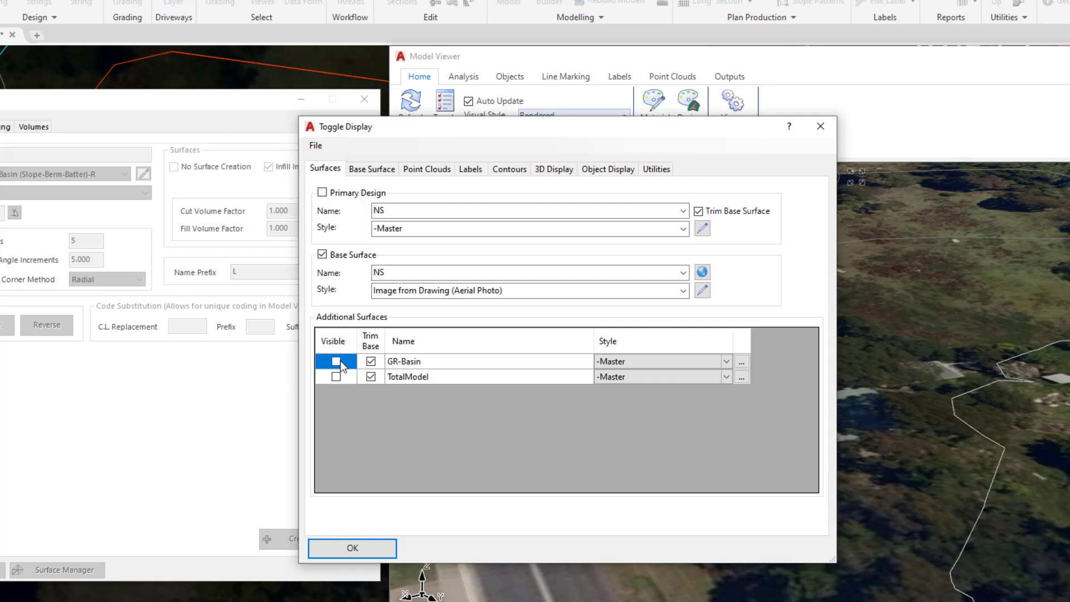
click(336, 361)
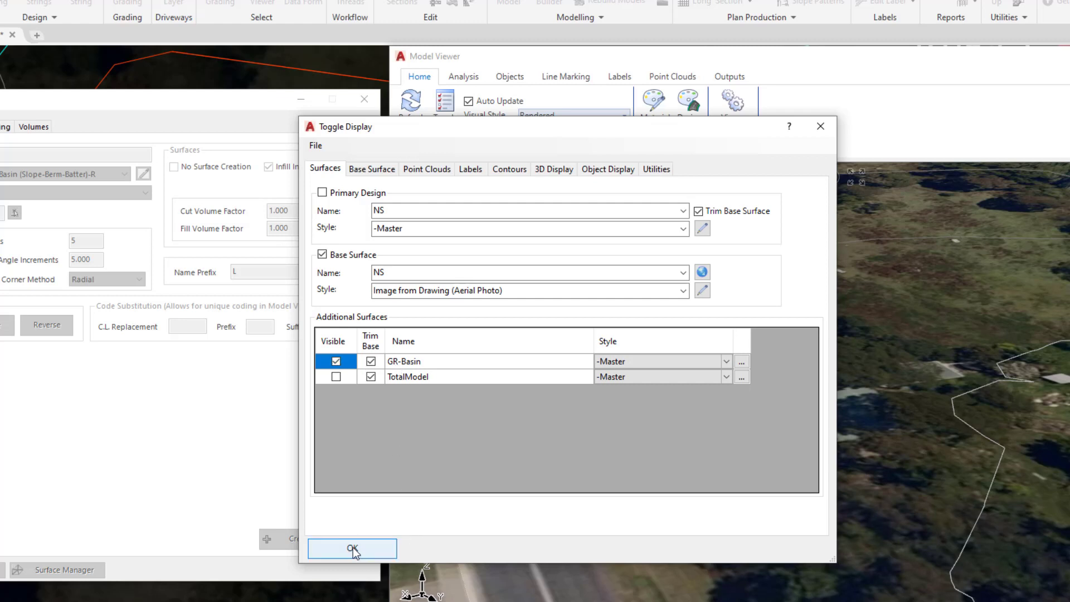
click(351, 548)
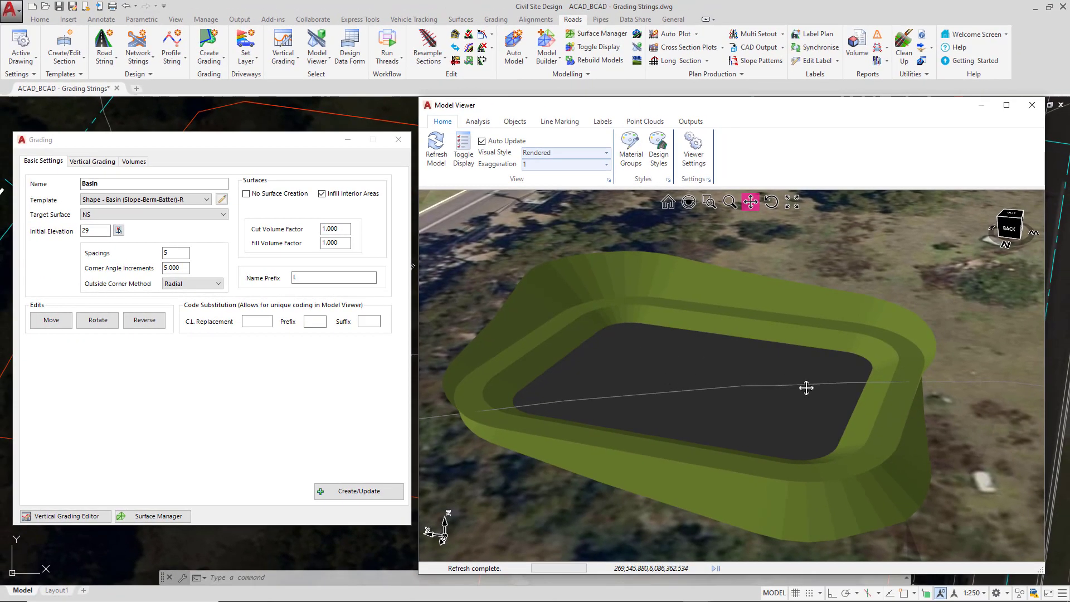
drag(807, 388, 863, 389)
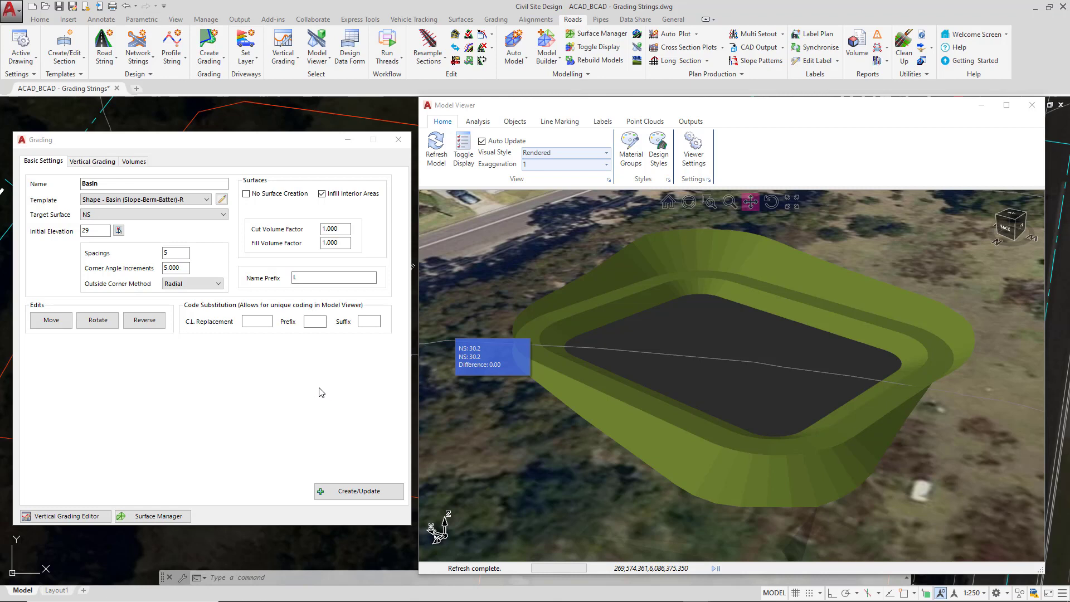
Regrade the basin at initial elevation 30 and inspect the raised basin in 3D
click(94, 229)
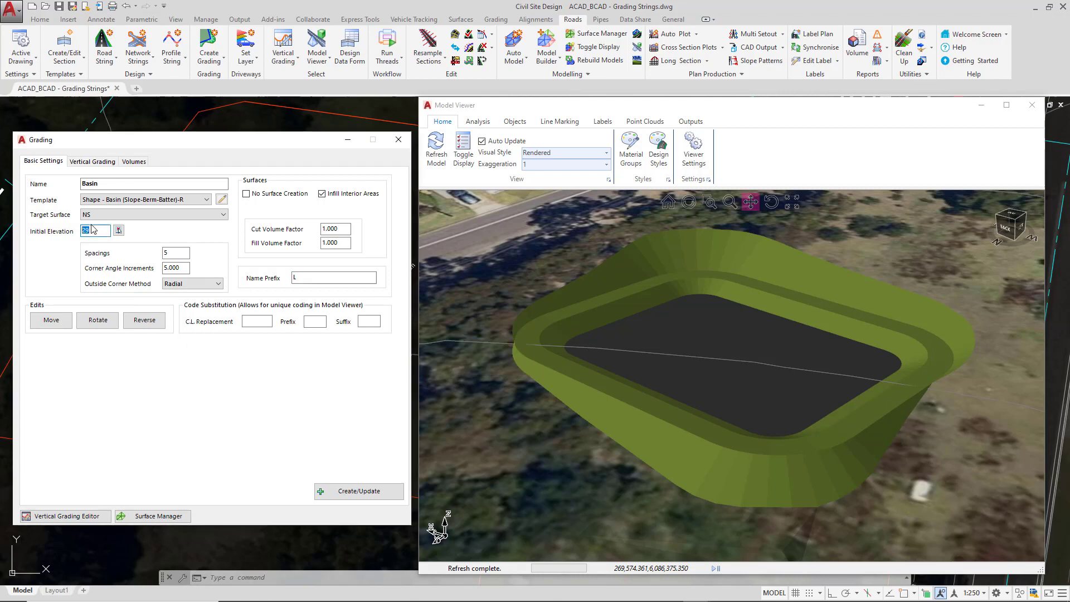
text(30)
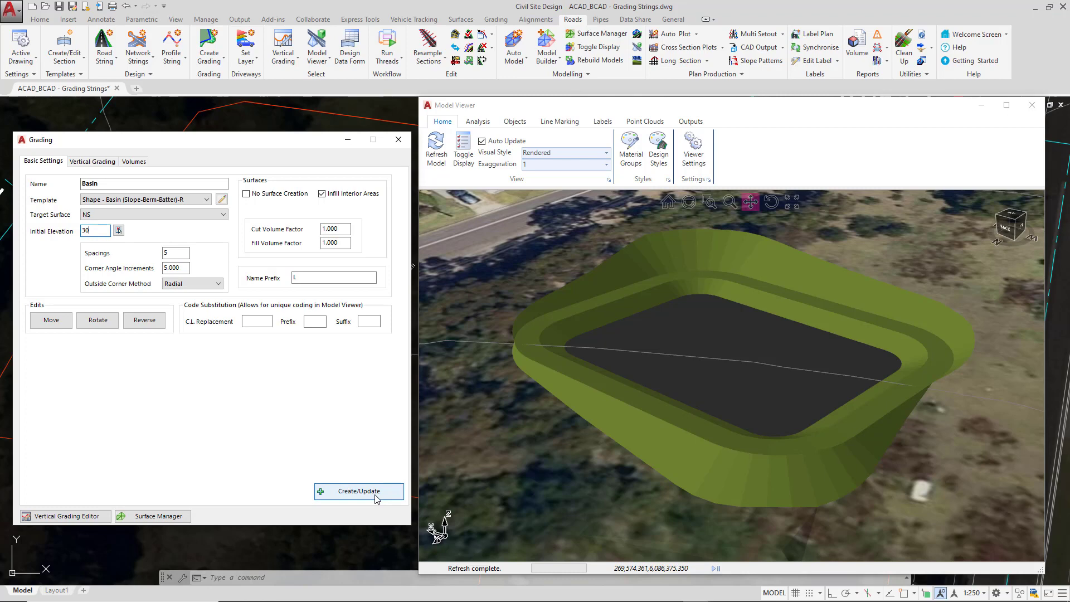
click(359, 490)
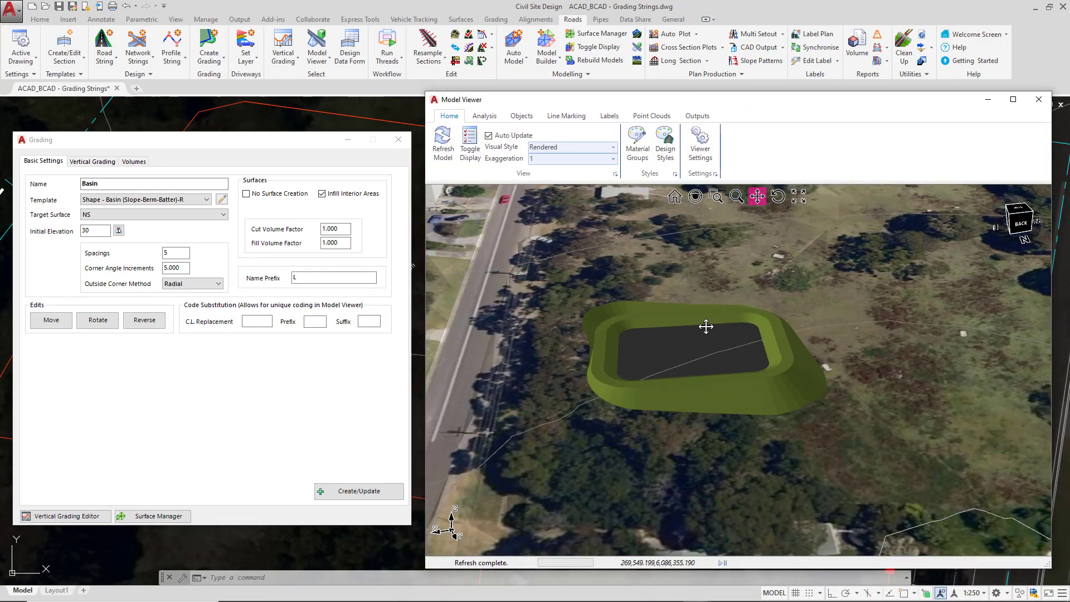
drag(707, 327, 709, 363)
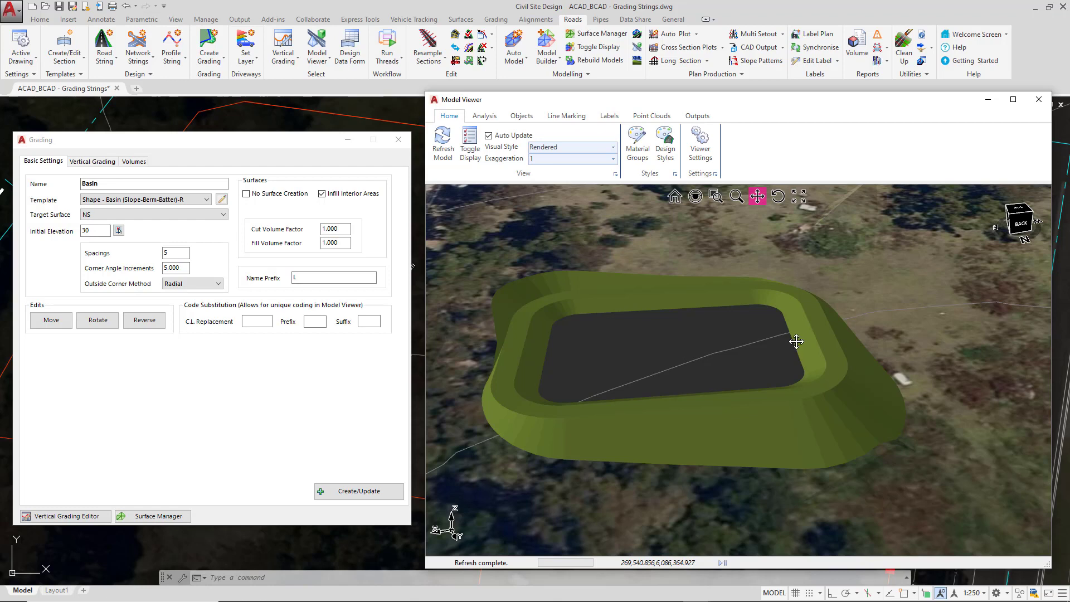
mouse_move(475, 418)
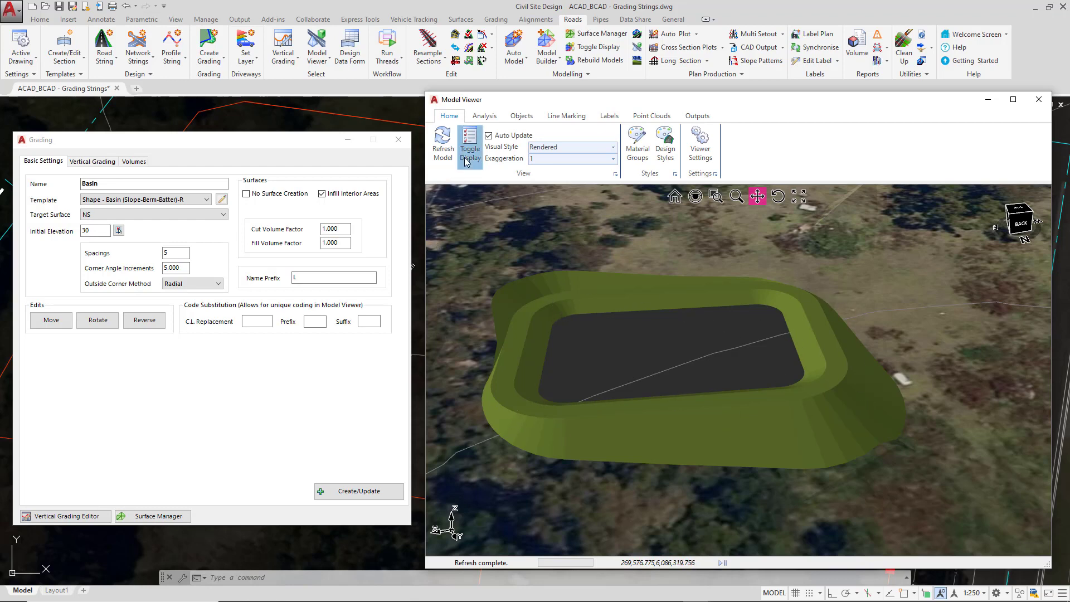
Show GR-Basin contours in Model Viewer and probe a floor point reading level 30
click(469, 142)
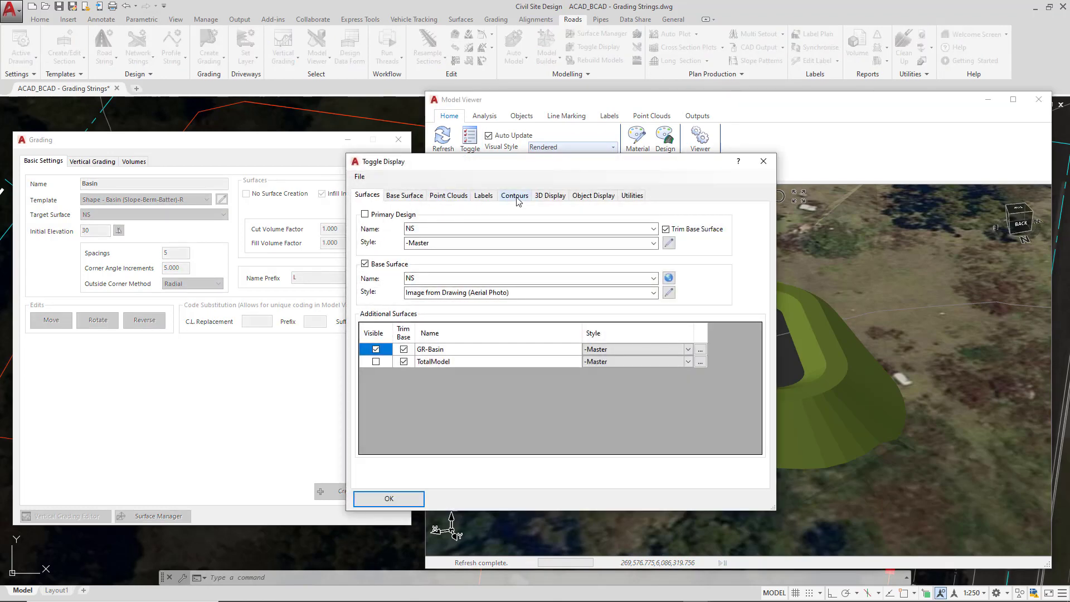
click(514, 195)
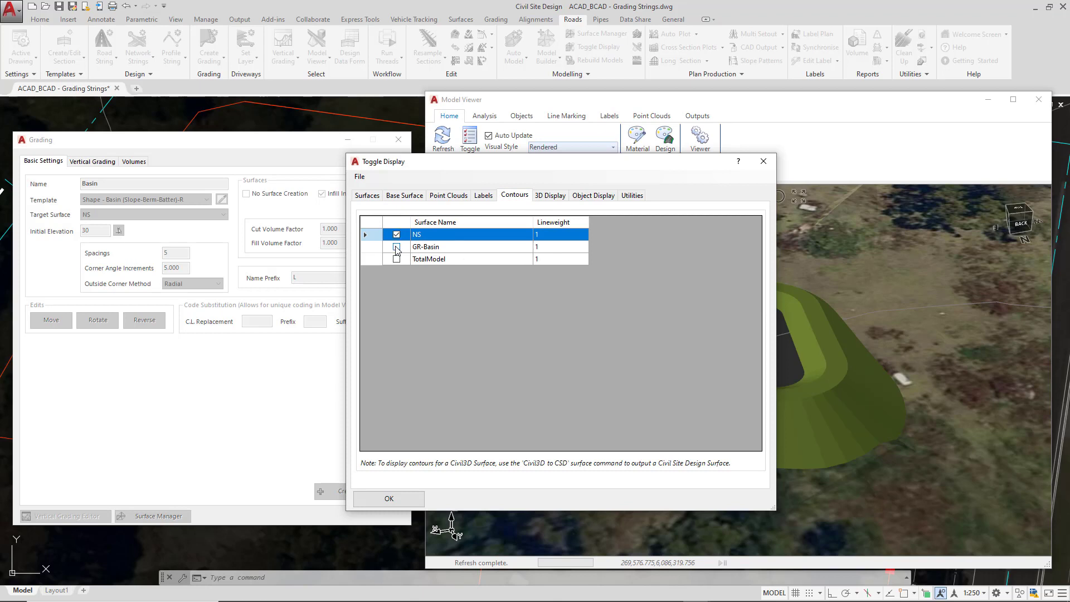
click(396, 246)
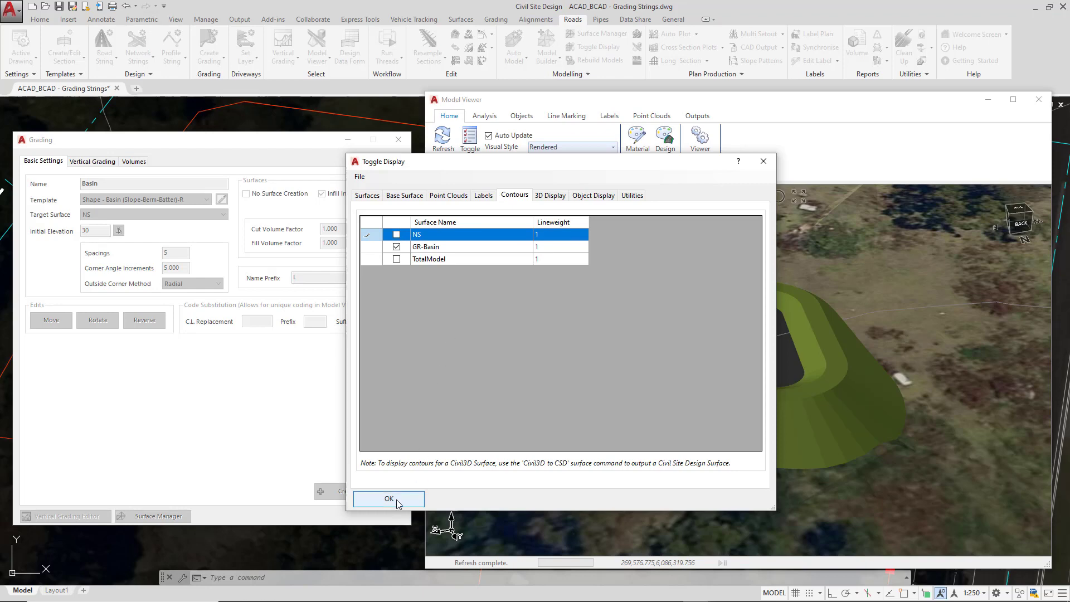
click(388, 499)
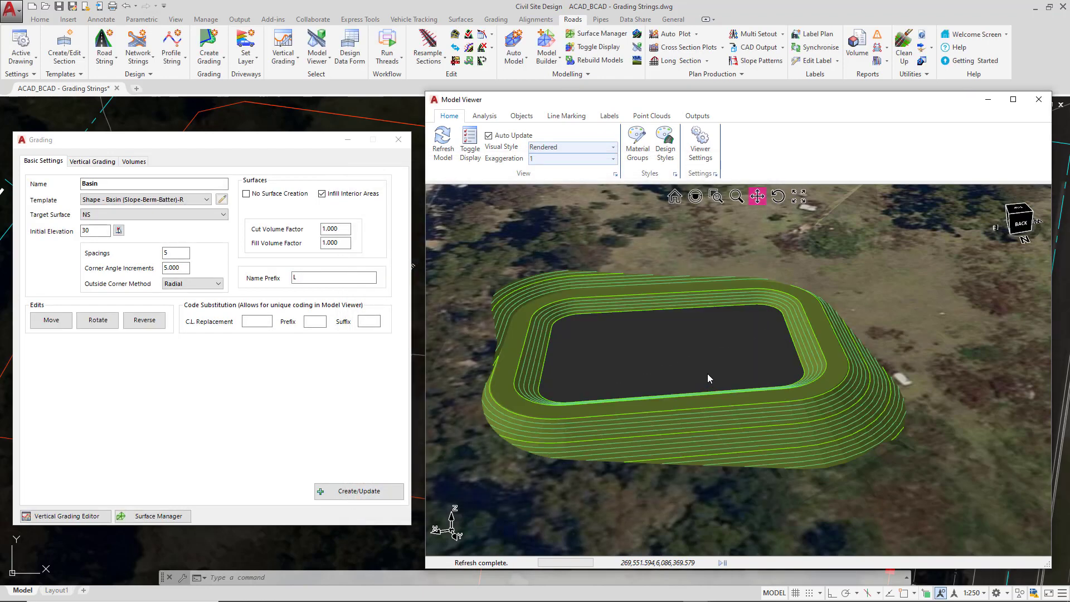
drag(710, 379, 686, 295)
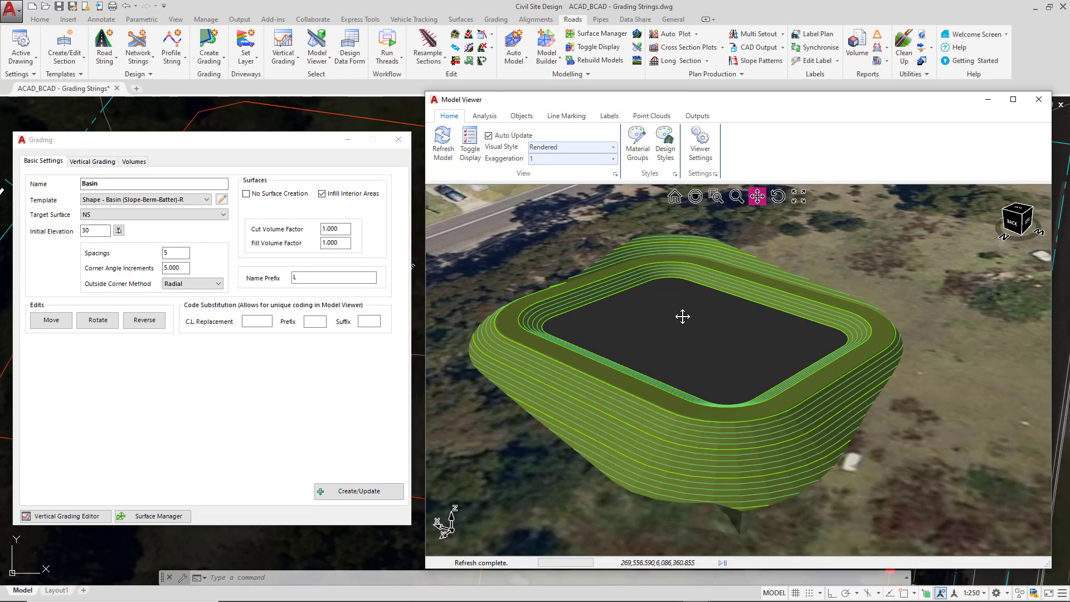
click(682, 315)
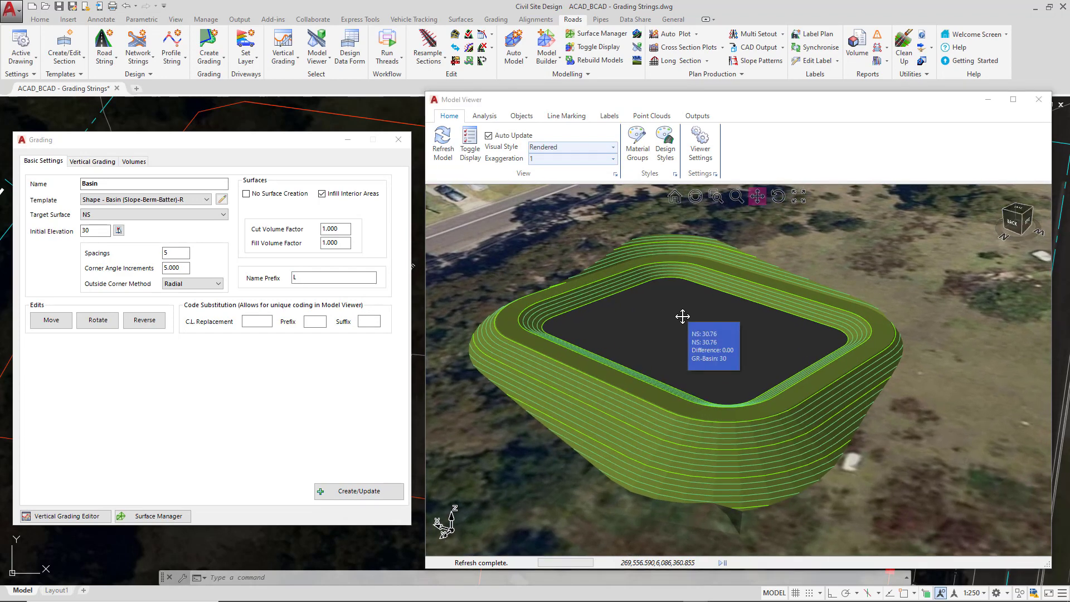
mouse_move(747, 463)
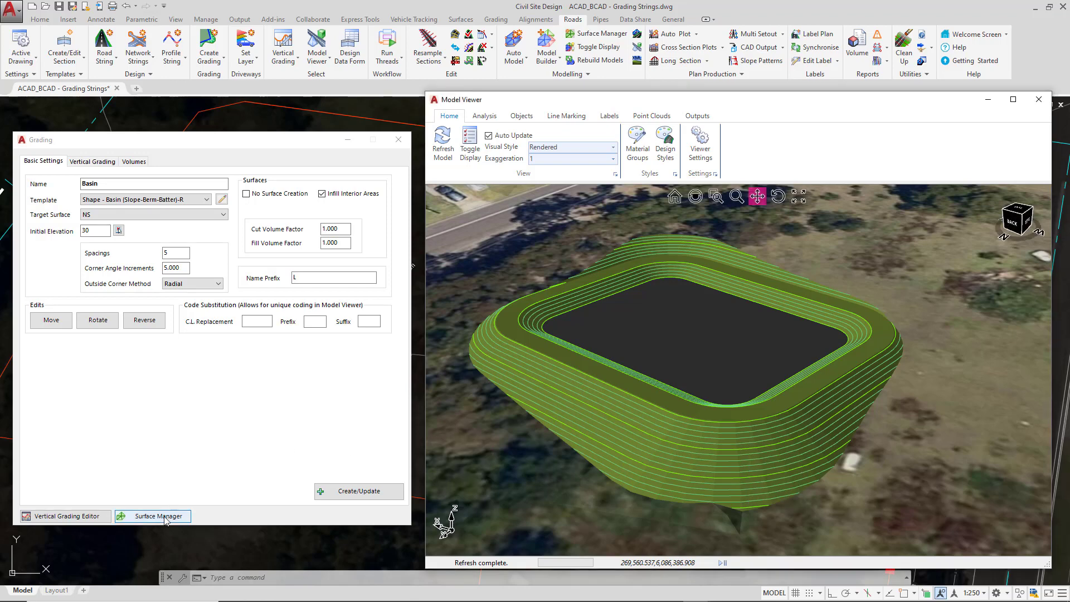
In Surface Manager set GR-Basin contour colours to grey and minor interval to .5
click(151, 515)
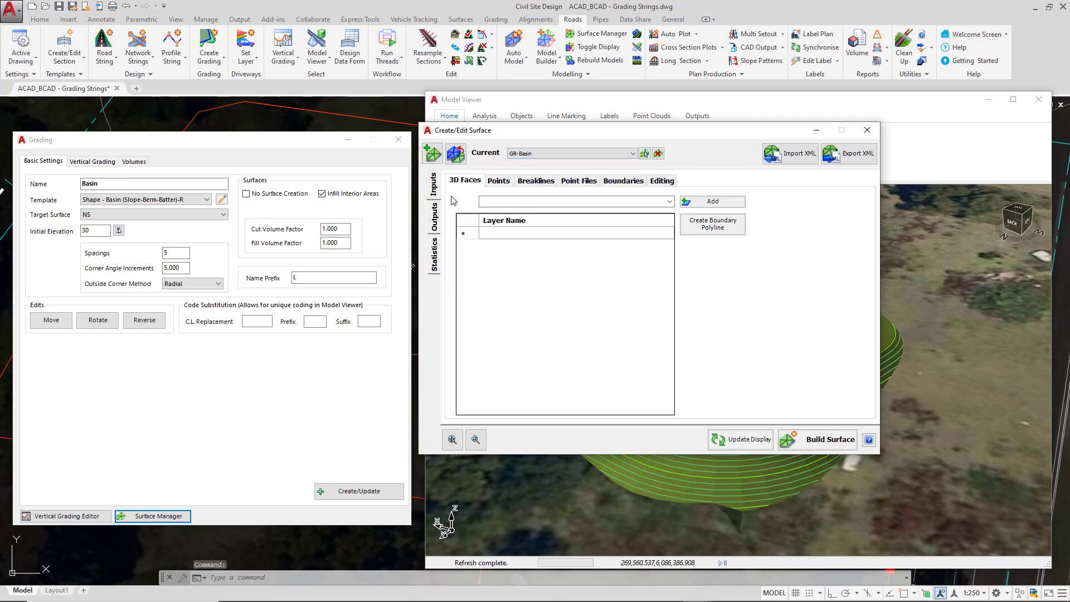
click(482, 181)
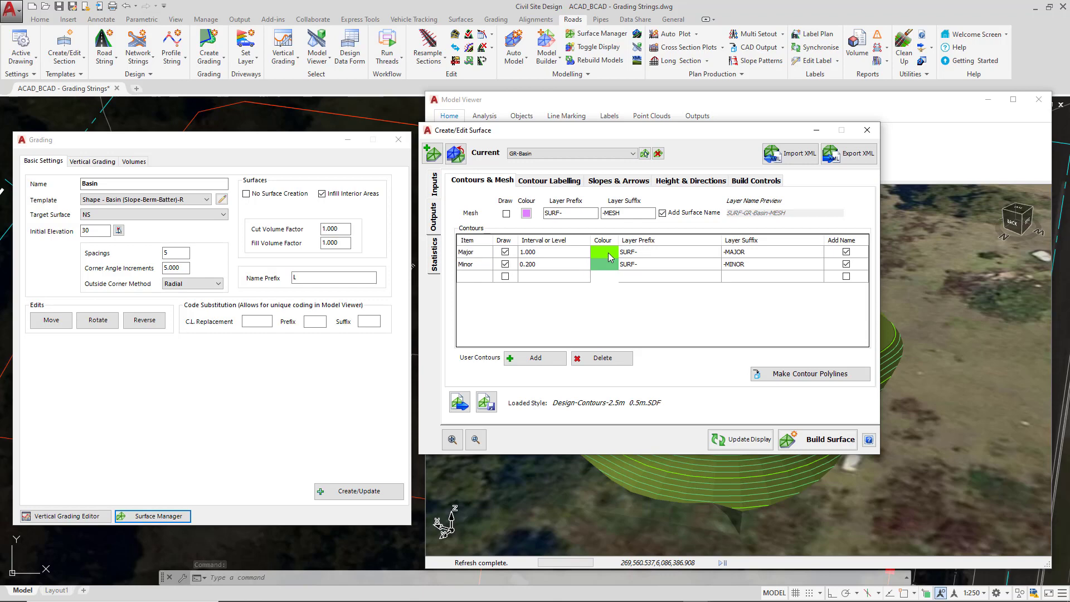
click(606, 250)
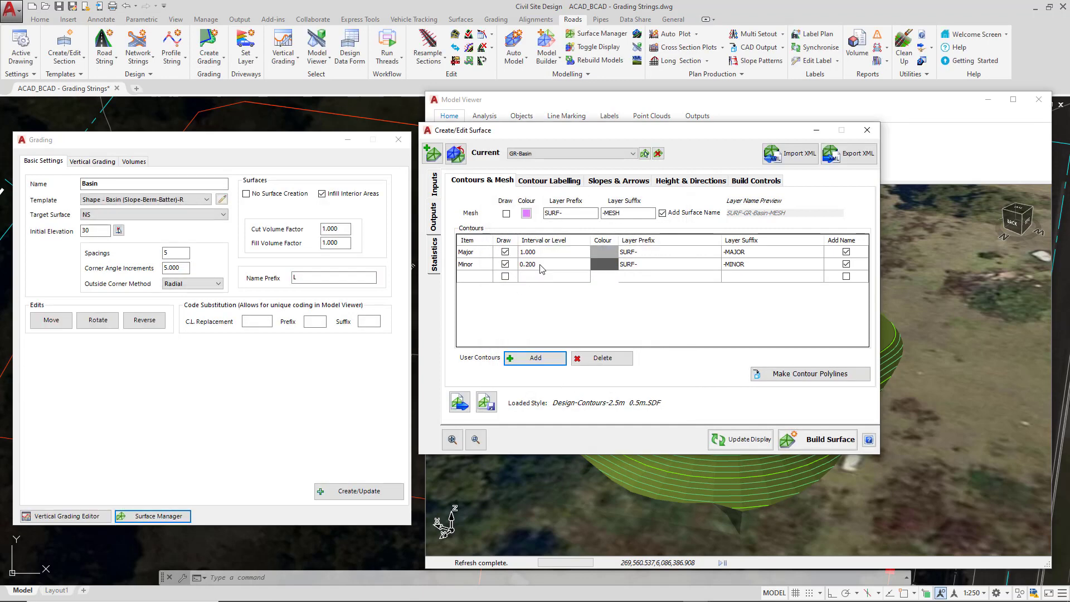
text(.5)
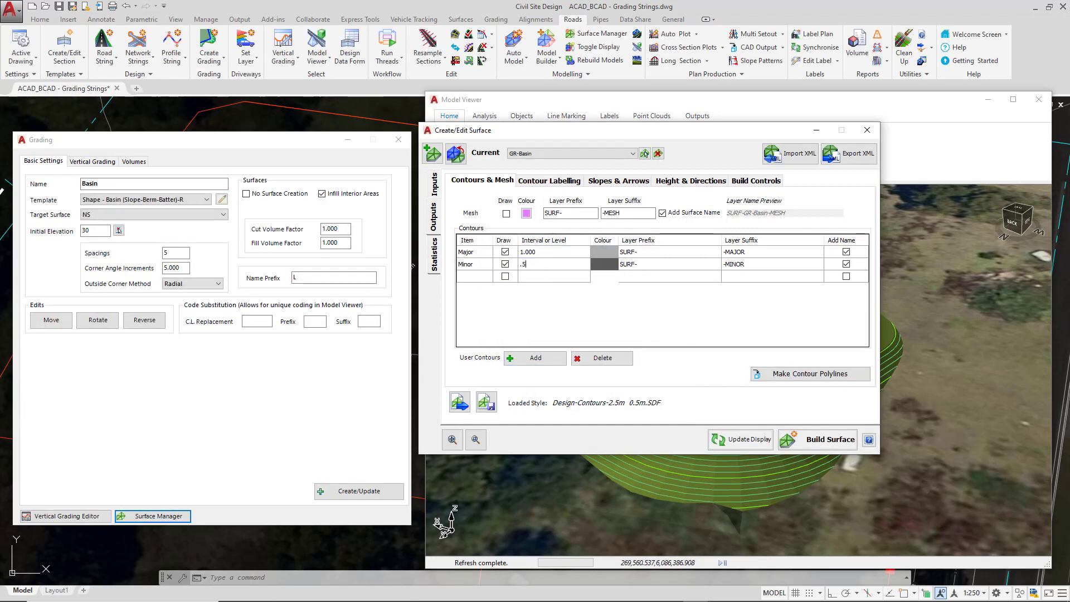
mouse_move(740, 439)
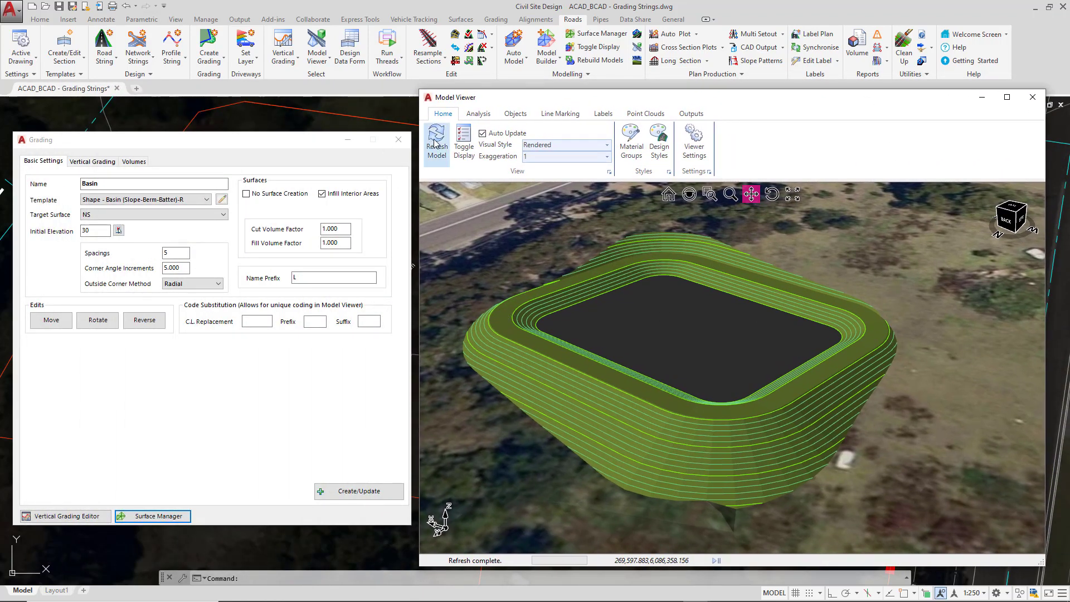
Refresh the 3D model with the grey contours and orbit the basin for another view
click(462, 143)
text(29)
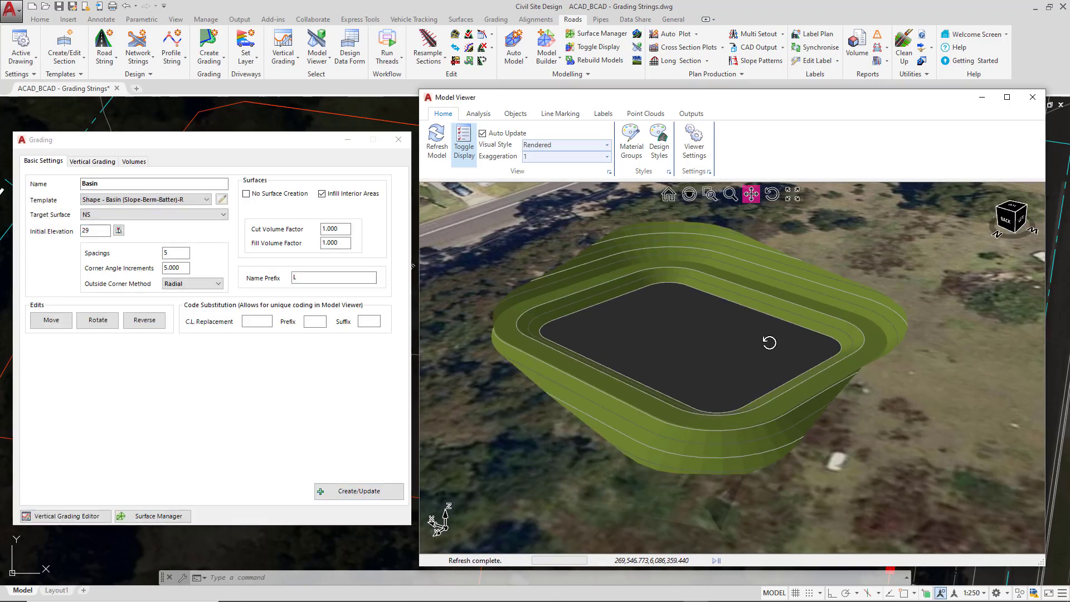
drag(769, 342, 797, 337)
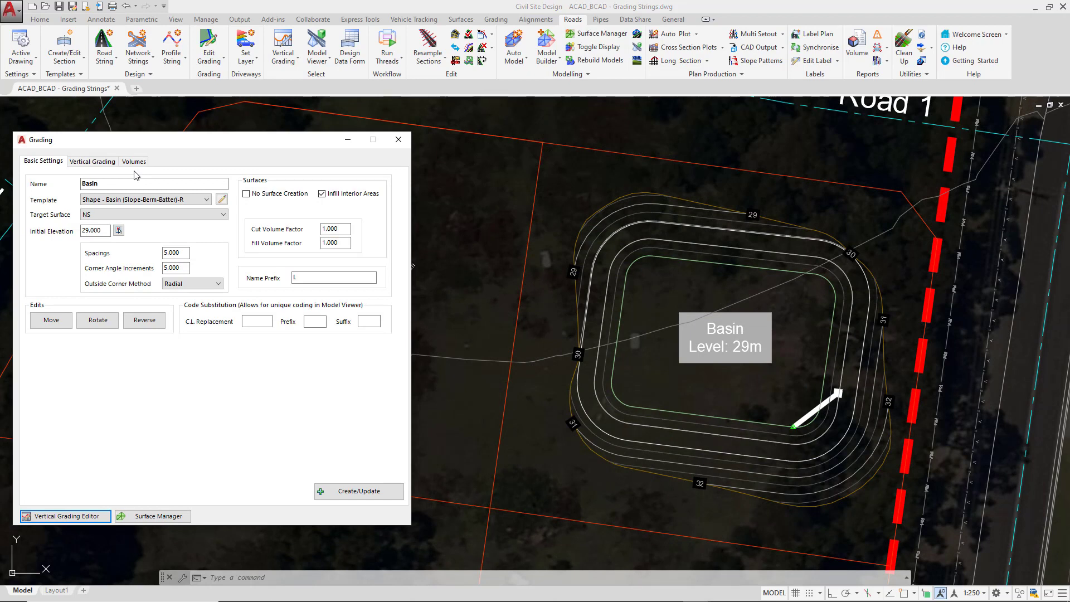
Compute the basin's volumes: cut 1,091.807, fill 118.542, net 973.265 cubic metres cut
click(154, 214)
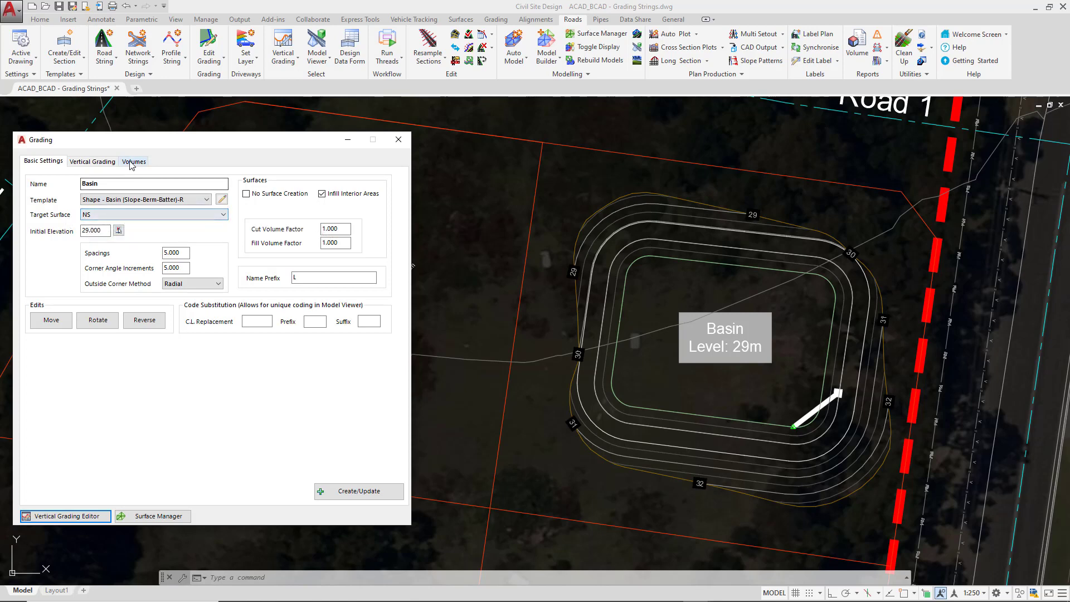
click(134, 160)
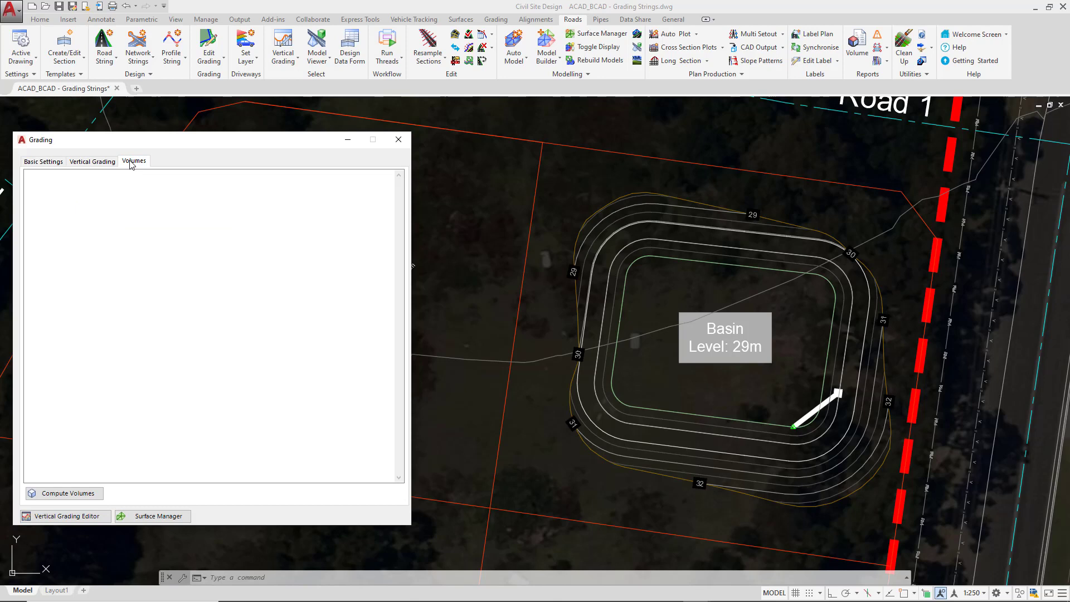
mouse_move(101, 407)
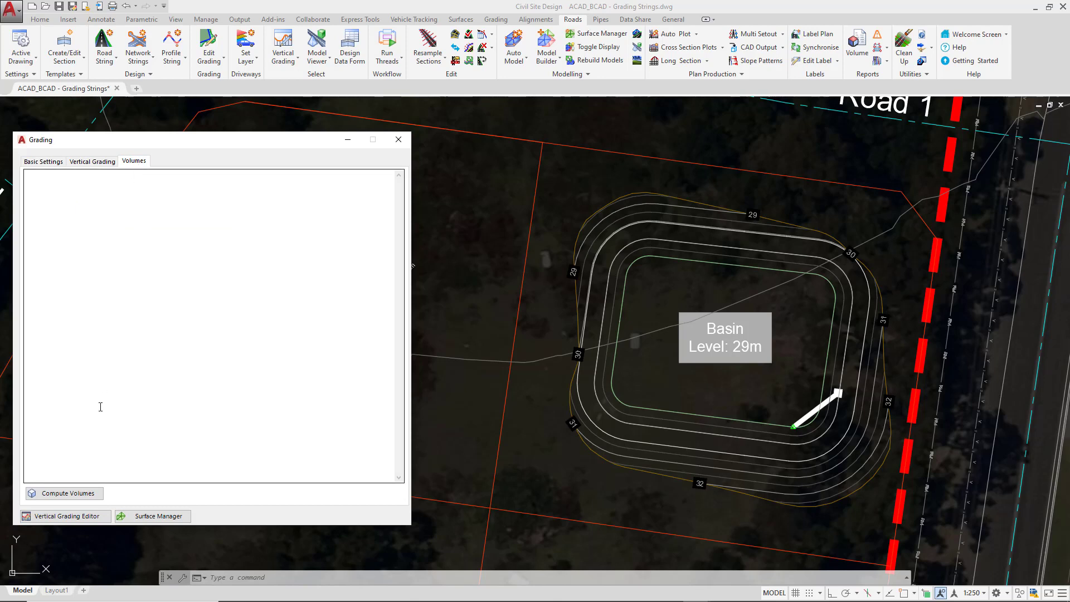
mouse_move(68, 492)
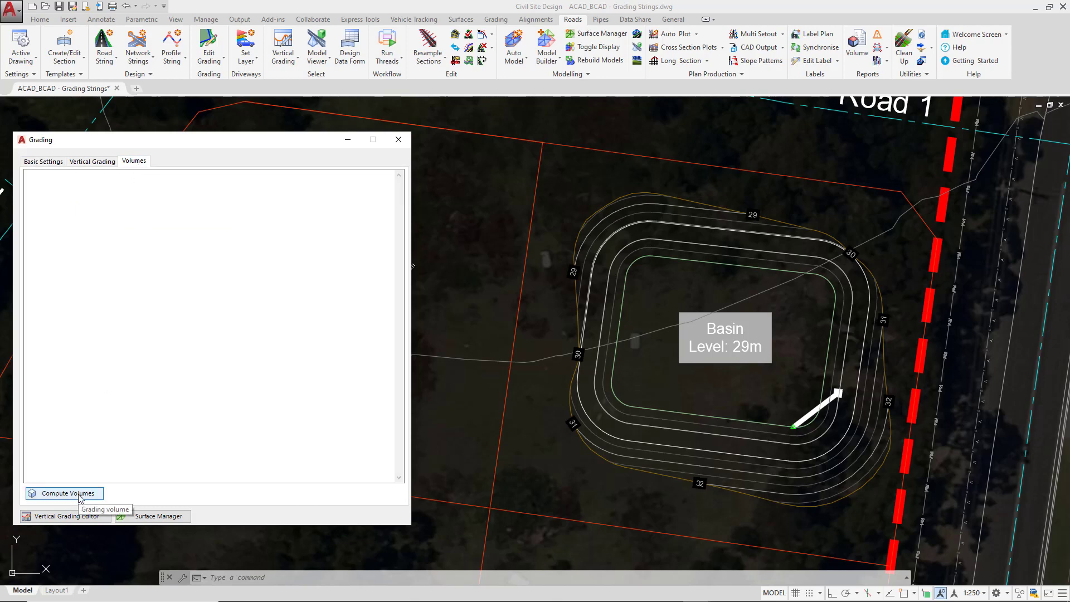
click(64, 492)
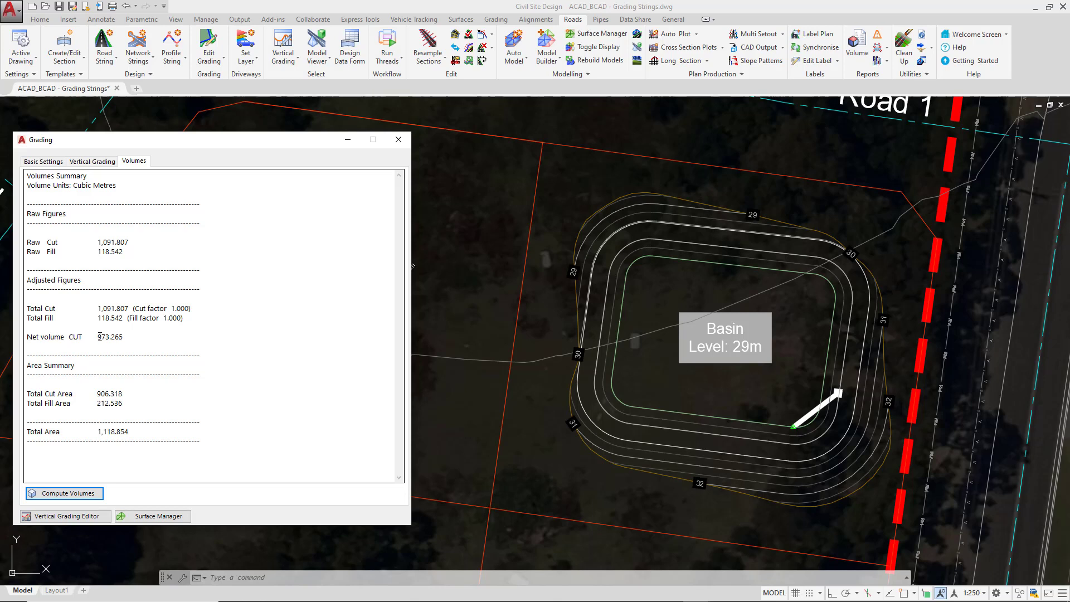
mouse_move(64, 492)
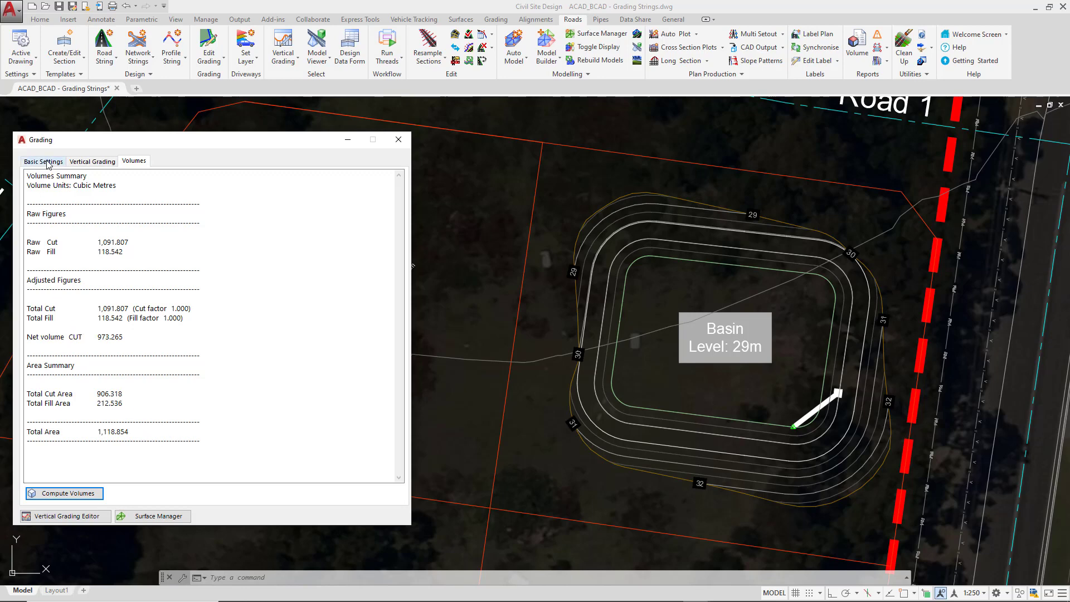
click(42, 161)
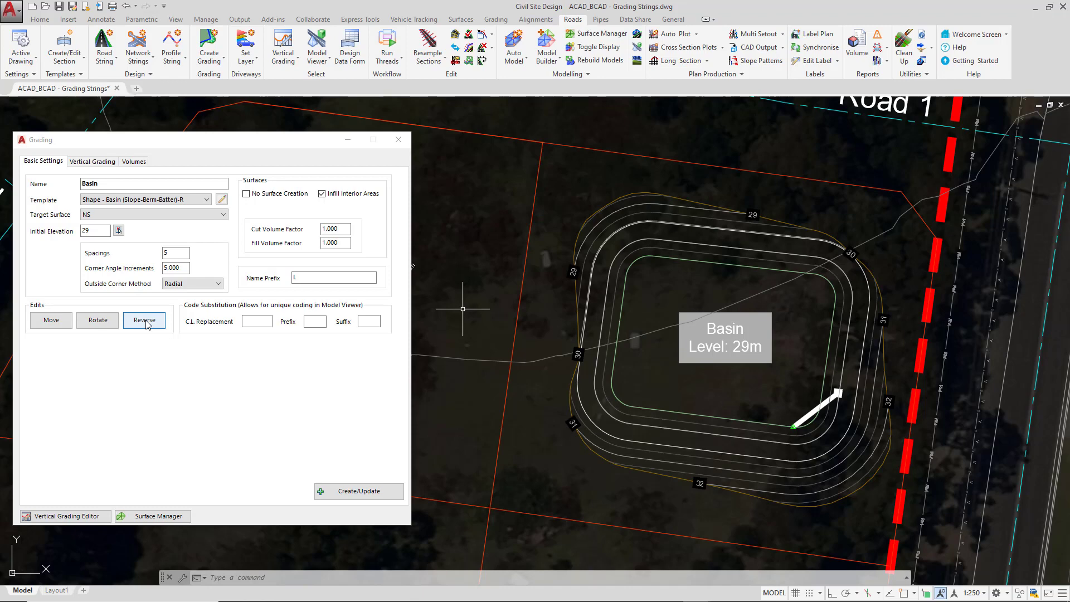
click(144, 320)
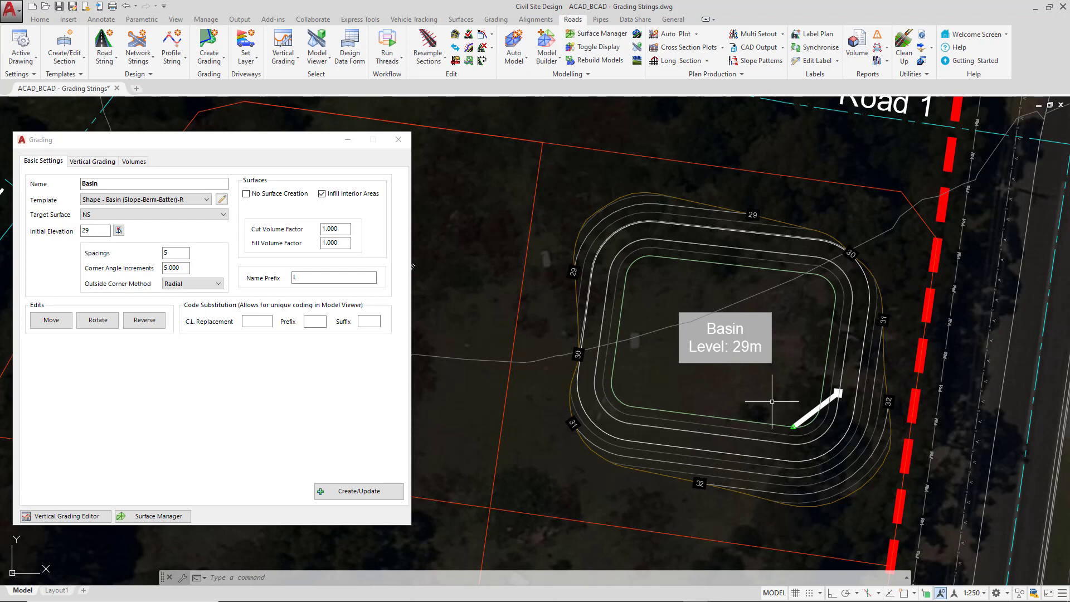
click(144, 320)
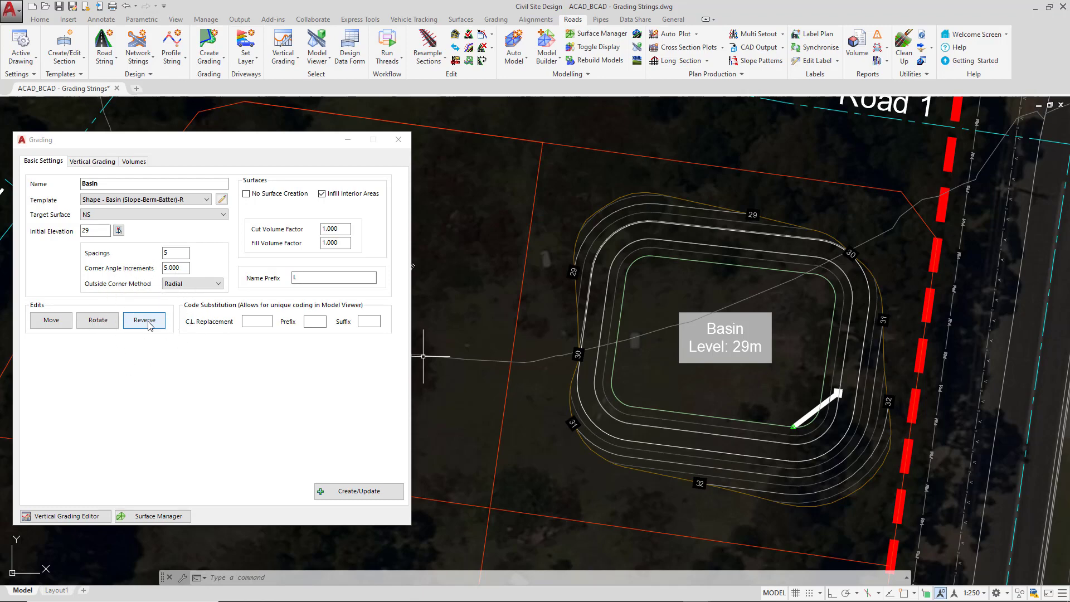
click(144, 320)
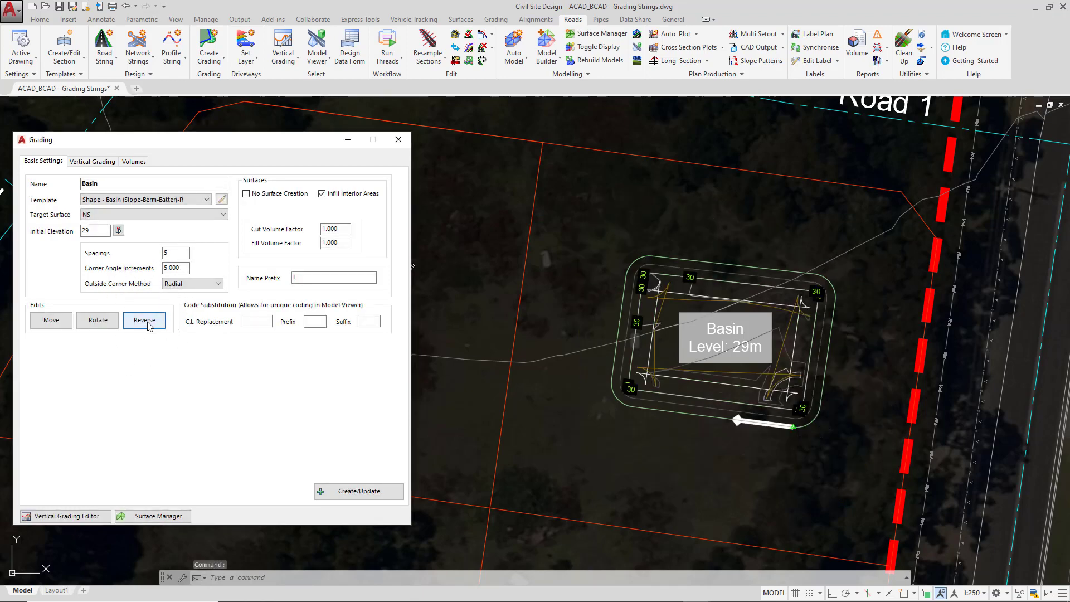
click(144, 320)
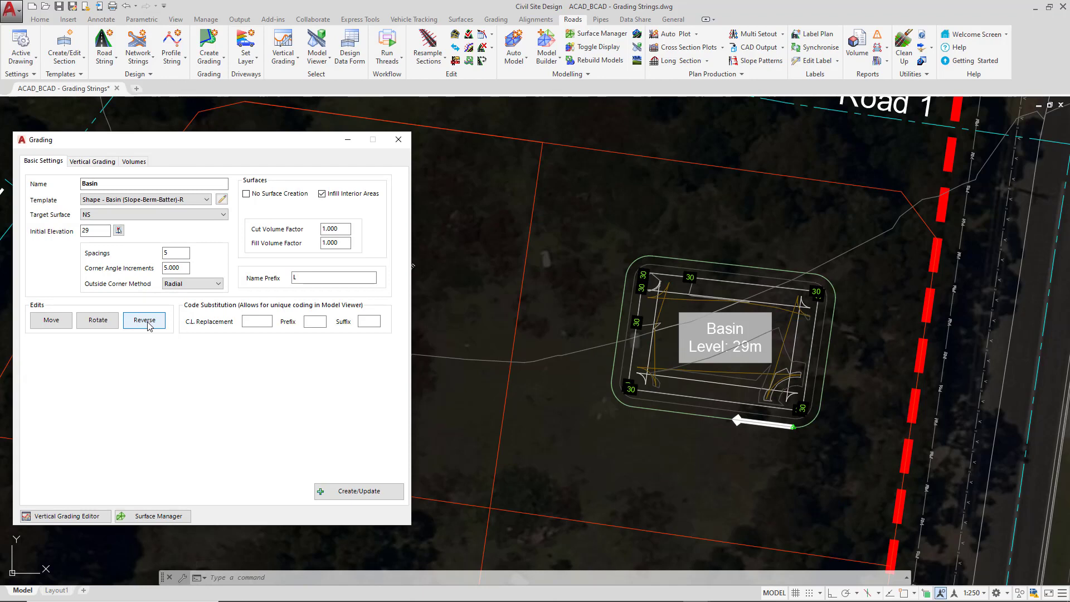
click(358, 490)
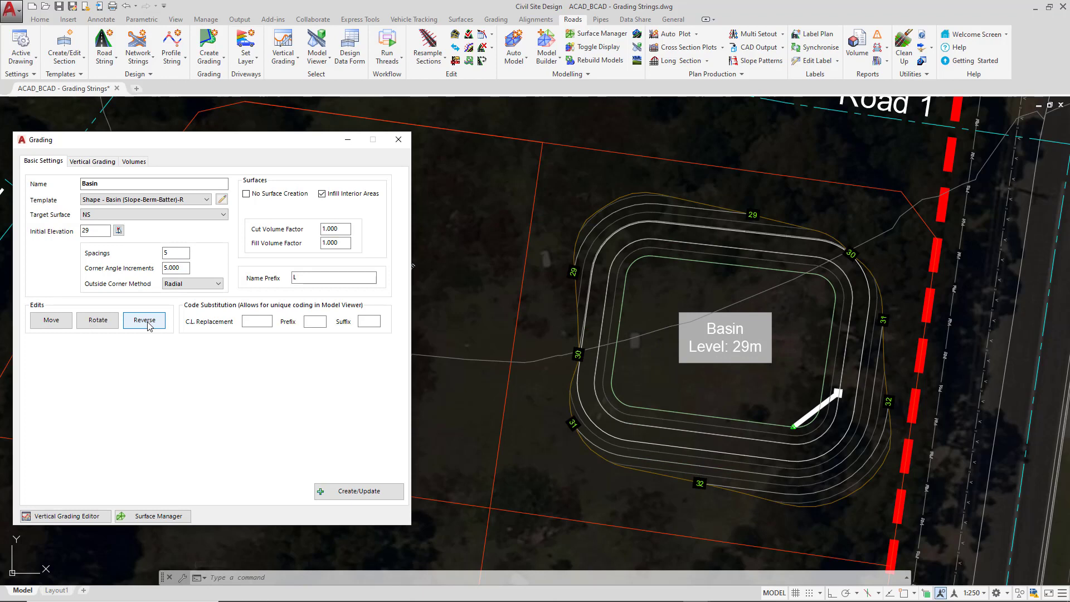
click(144, 320)
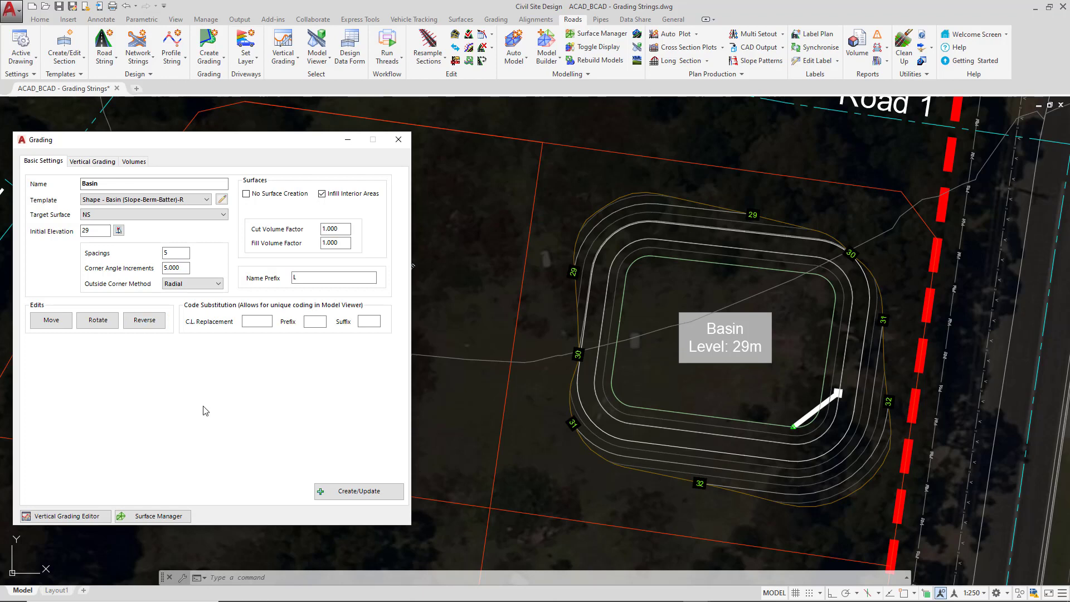